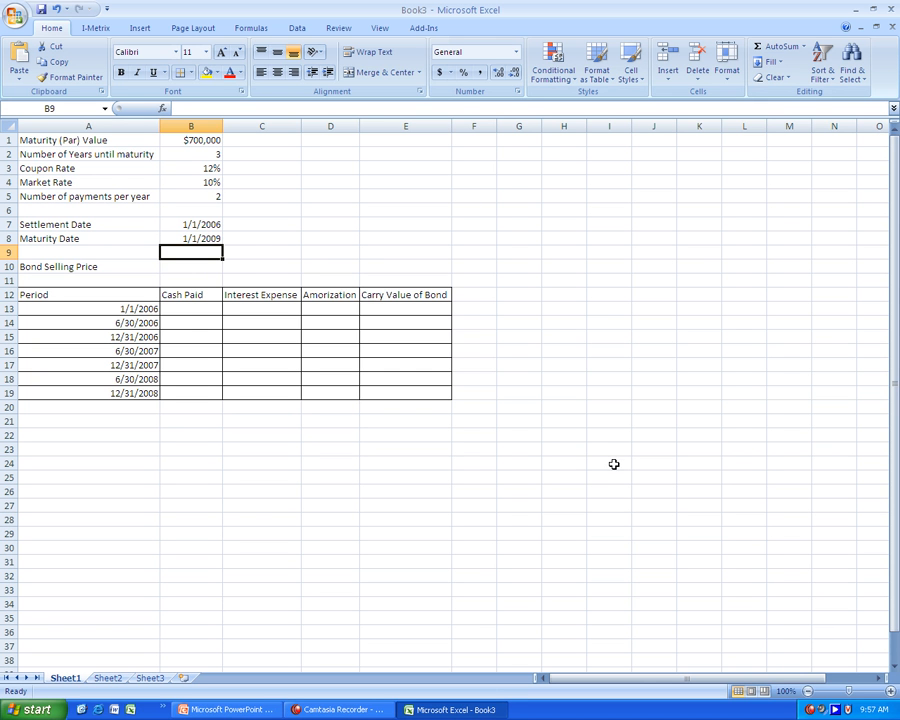
pyautogui.moveTo(110, 196)
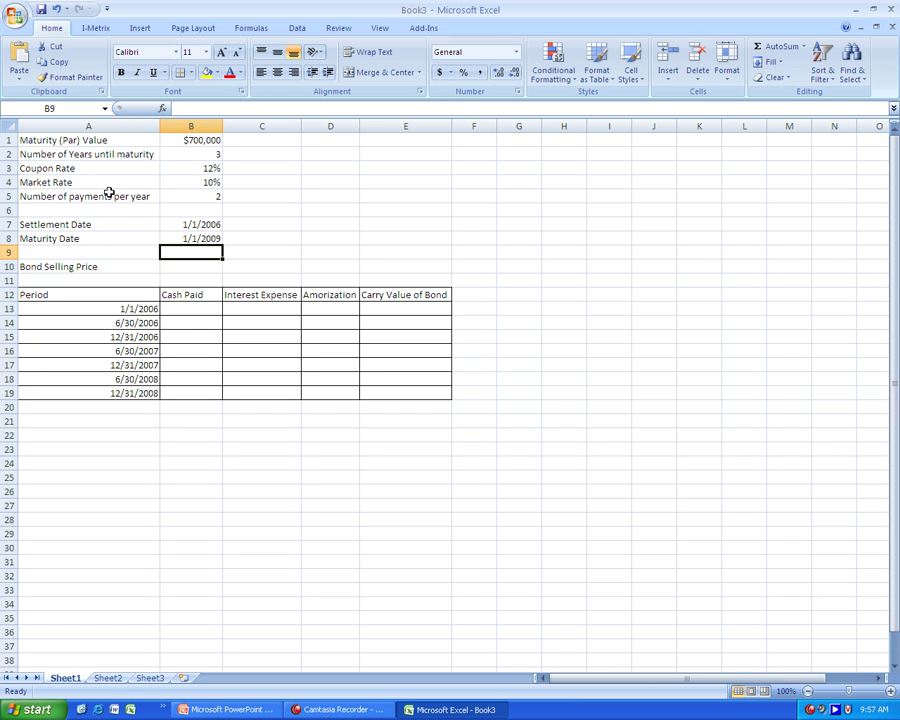
pyautogui.moveTo(181, 140)
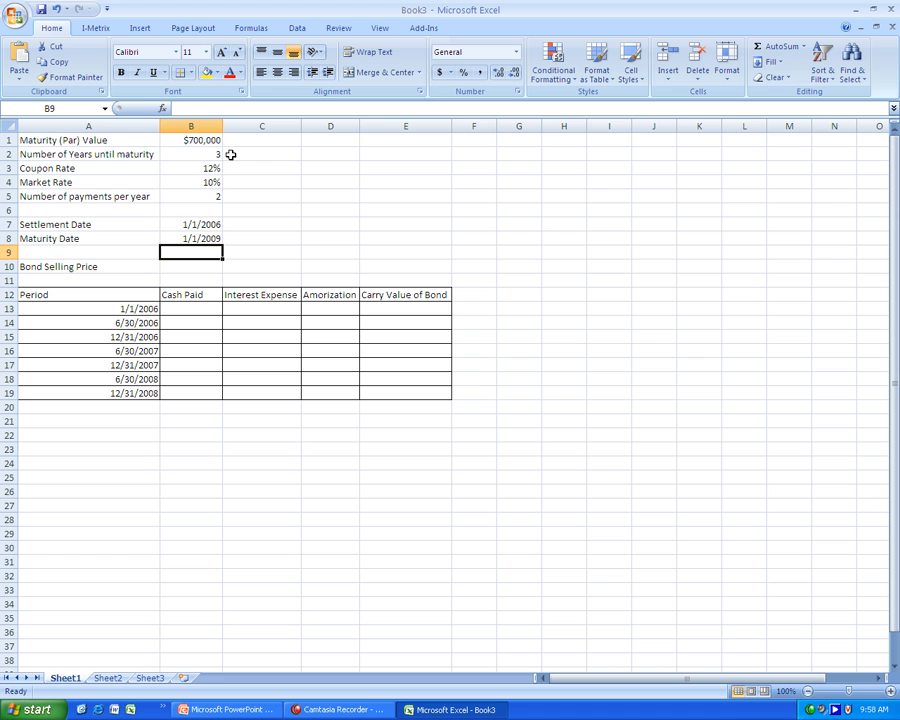
pyautogui.moveTo(169, 224)
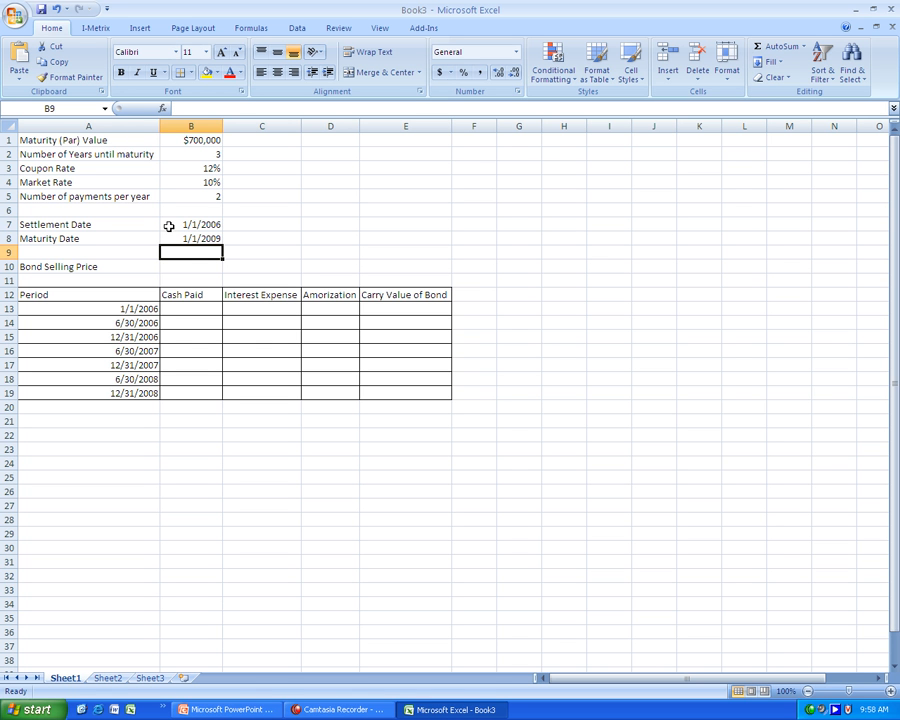
pyautogui.moveTo(182, 261)
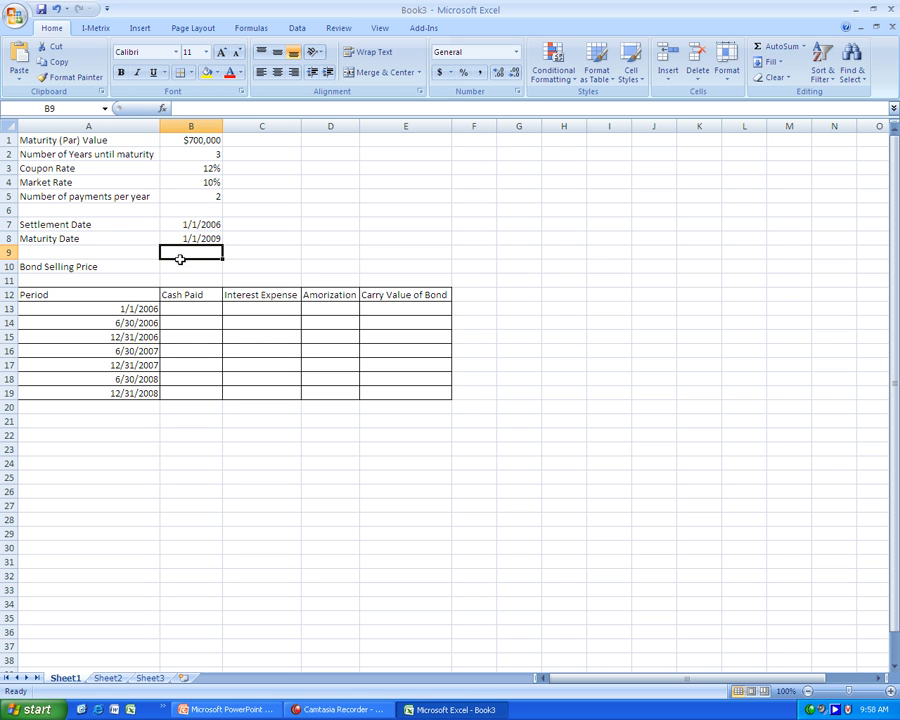
pyautogui.moveTo(184, 268)
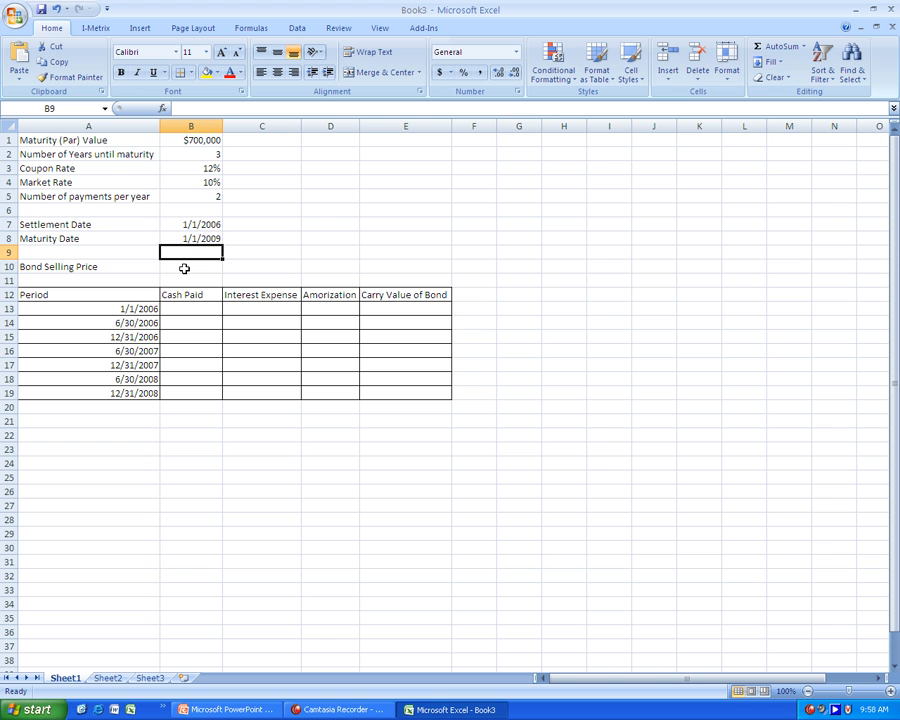
# With B10 selected, look up the PRICE function in Excel Help and read its arguments
pyautogui.click(192, 266)
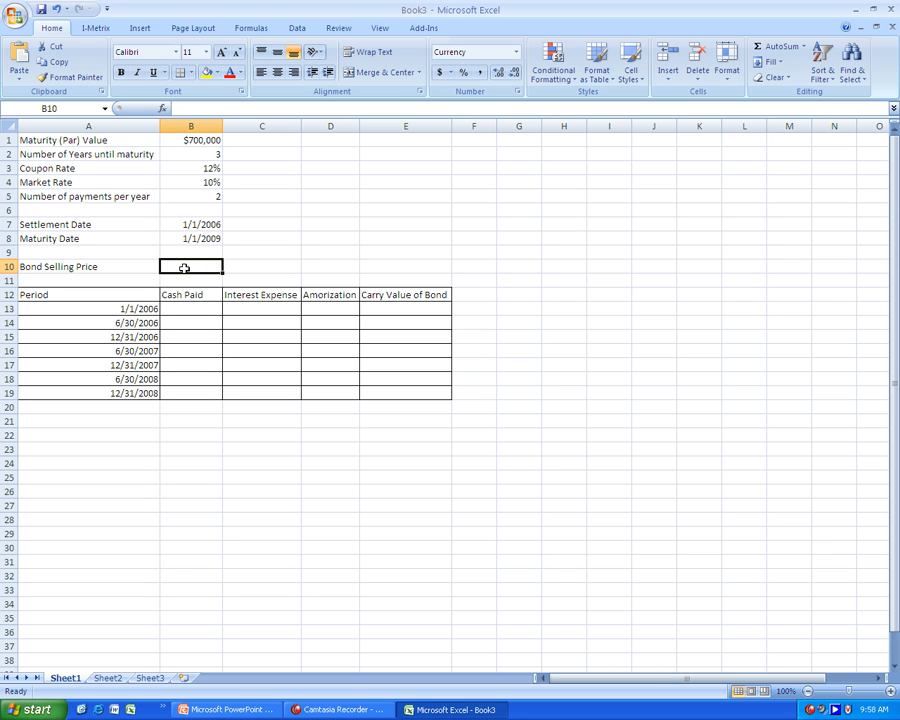
pyautogui.press('F1')
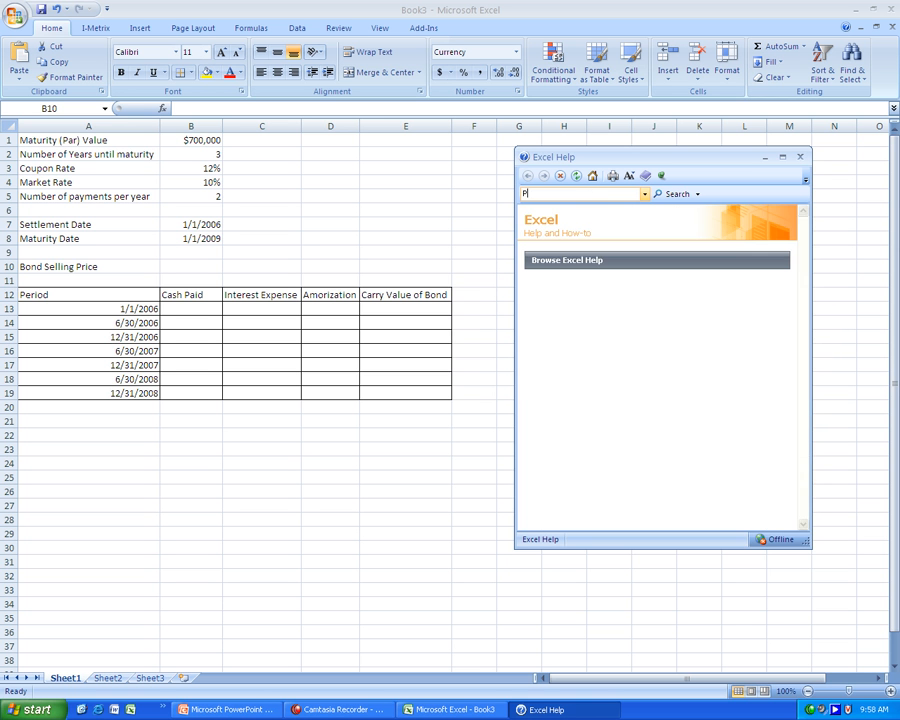
pyautogui.write('Price')
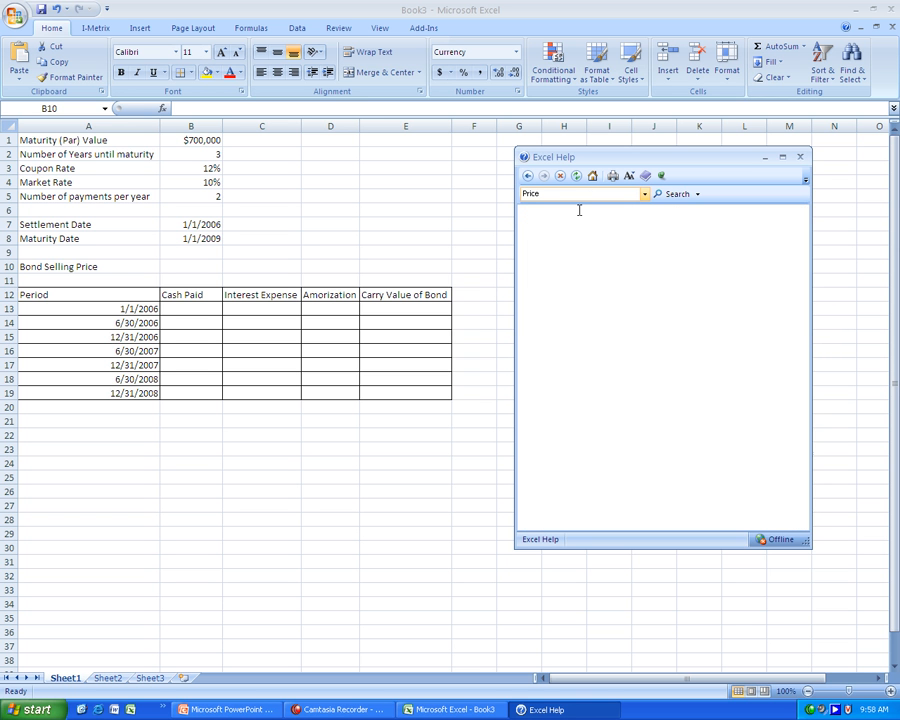
pyautogui.click(681, 194)
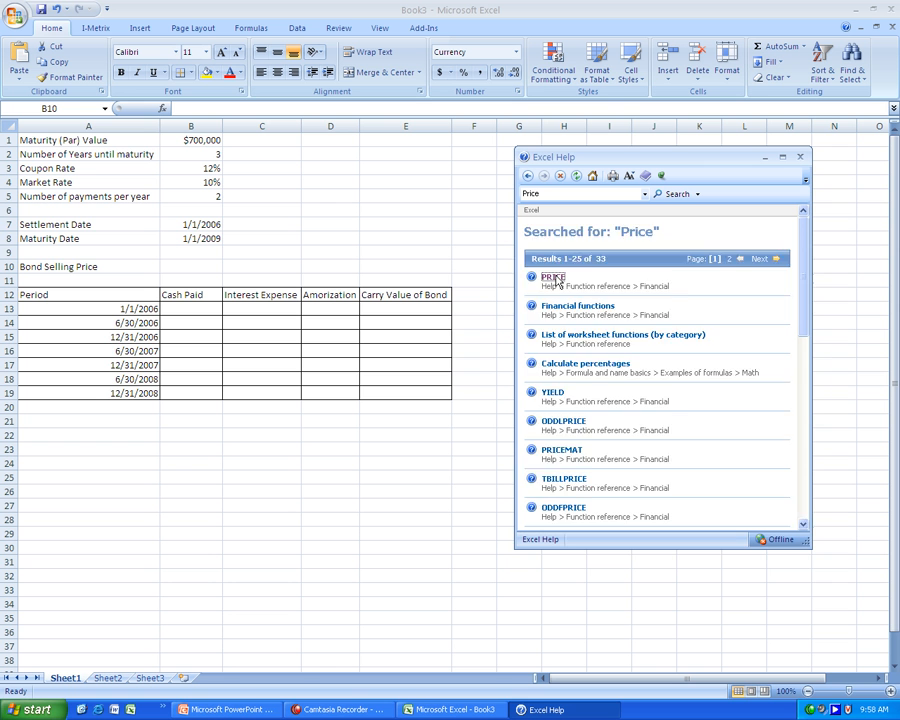
pyautogui.click(549, 277)
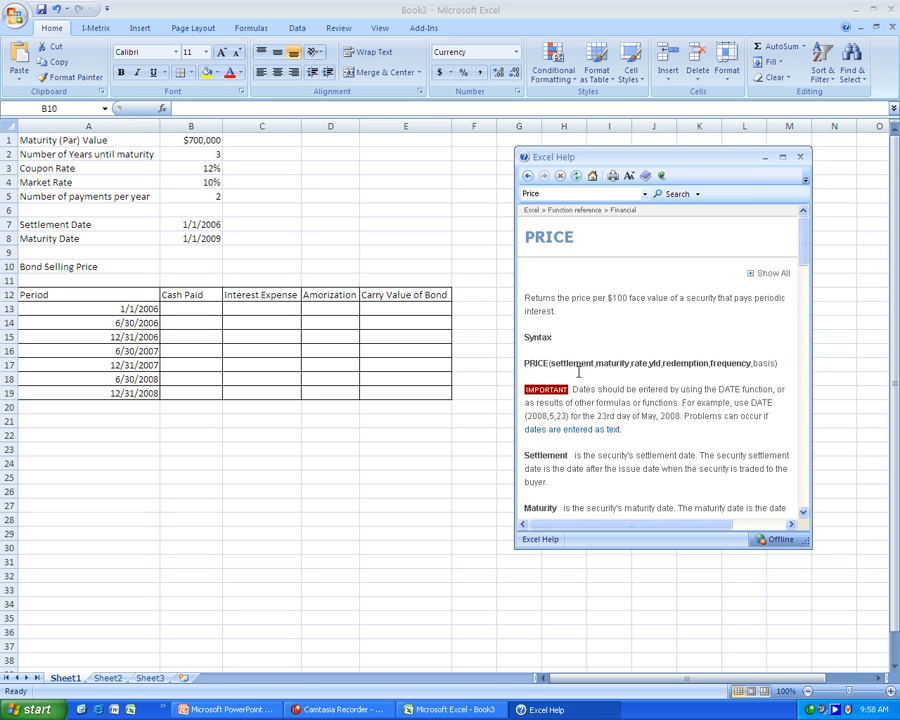
pyautogui.moveTo(705, 389)
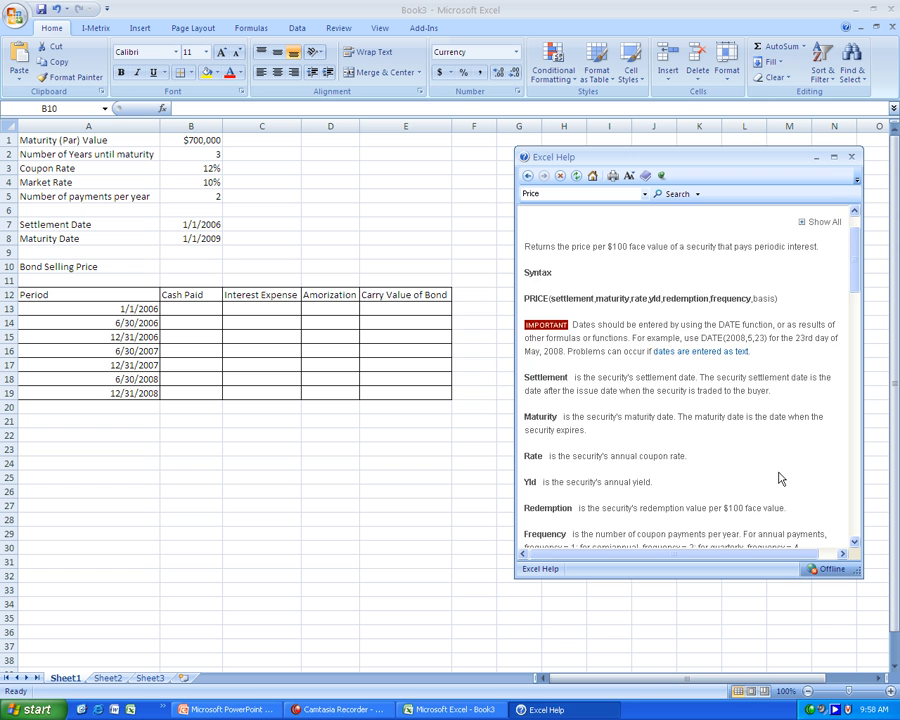
pyautogui.scroll(-3)
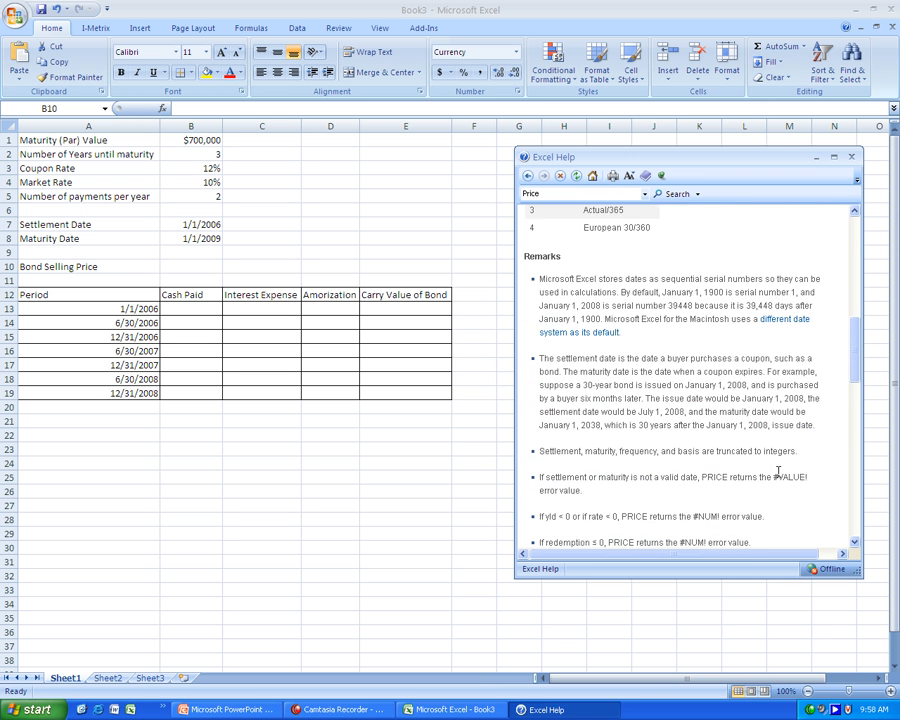
pyautogui.scroll(-3)
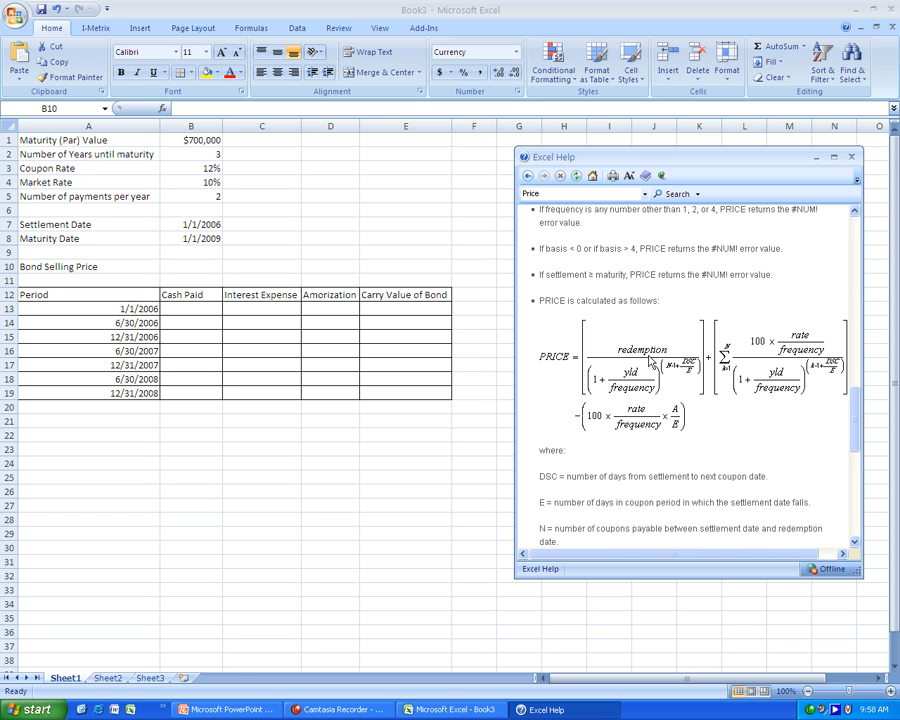
pyautogui.scroll(-3)
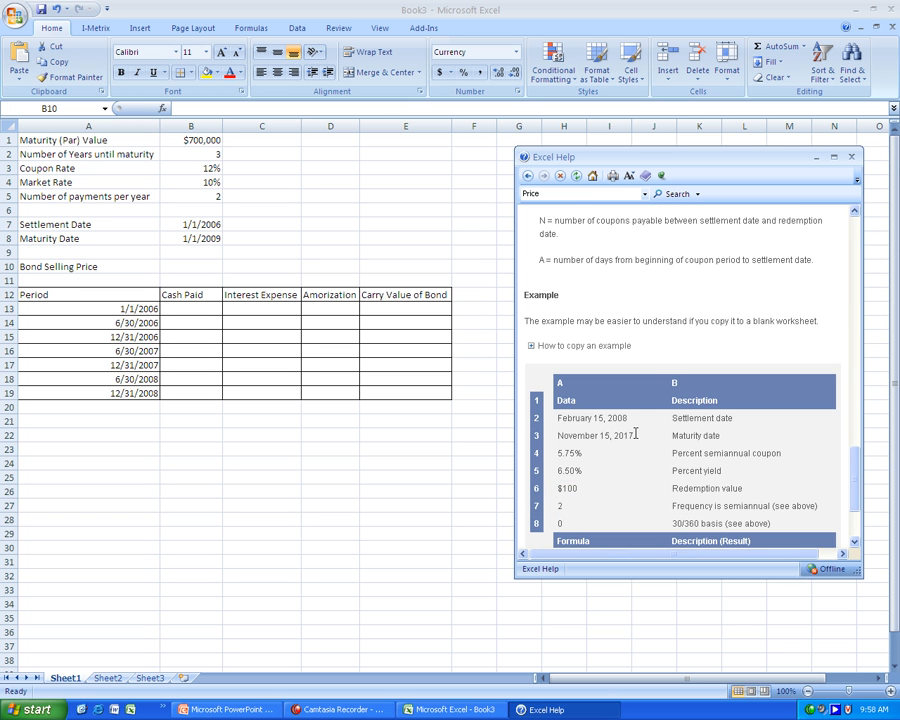
pyautogui.scroll(-3)
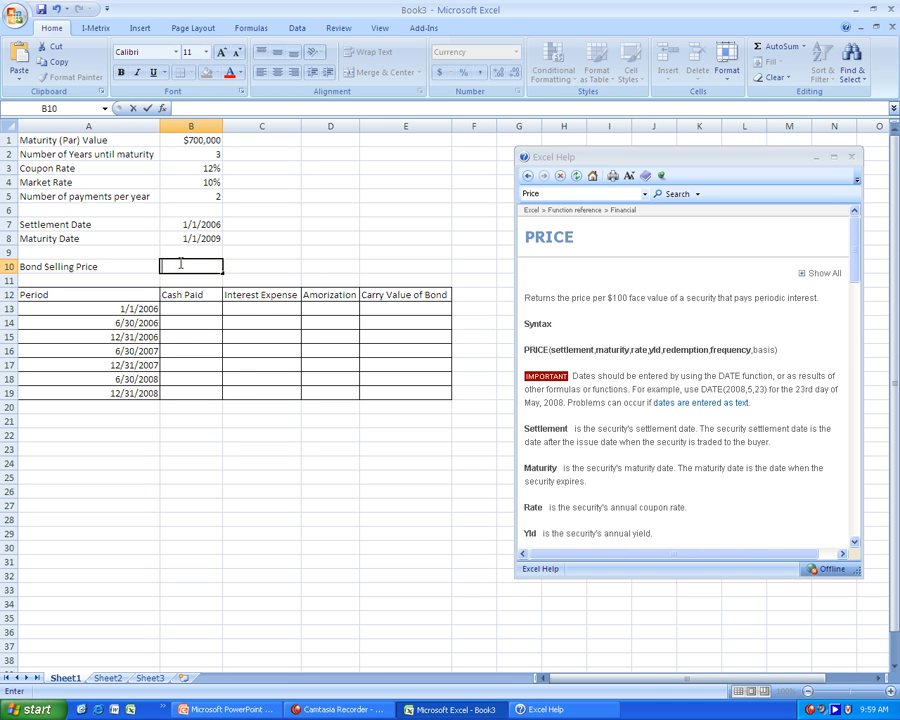
# Enter =PRICE(B7,B8,B3,B4,100,B5)*B1/100 in B10, giving $735,529.84
pyautogui.write('=P')
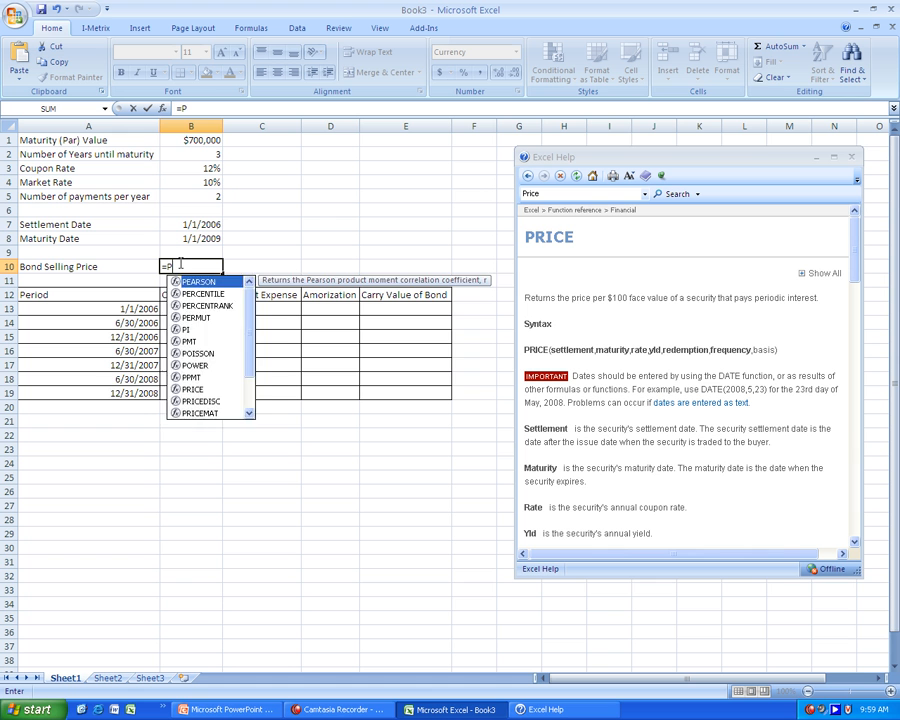
pyautogui.write('rice')
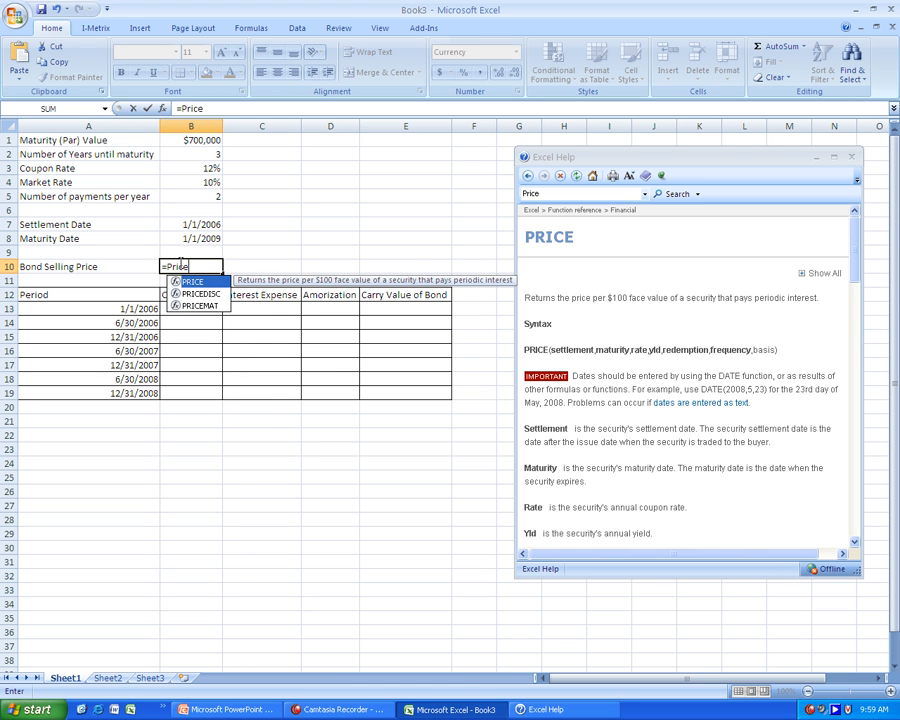
pyautogui.write('(')
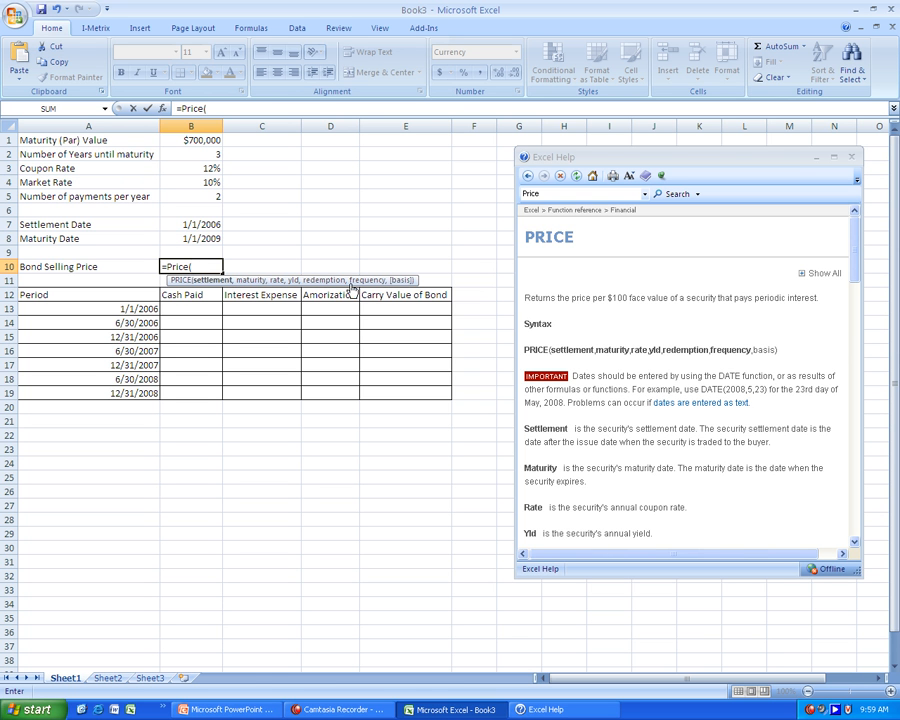
pyautogui.click(191, 224)
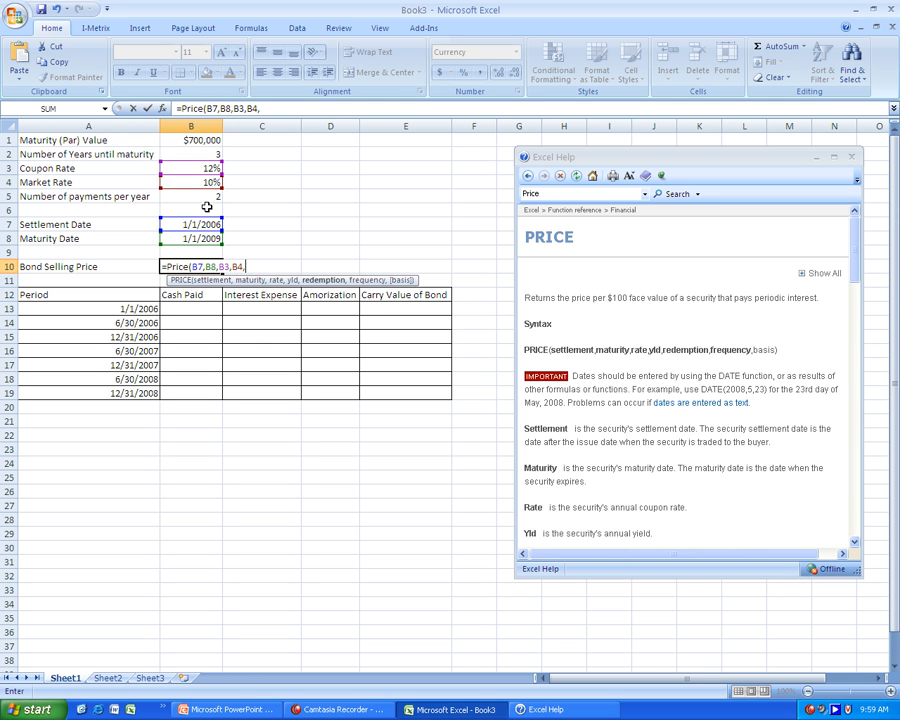
pyautogui.write('100')
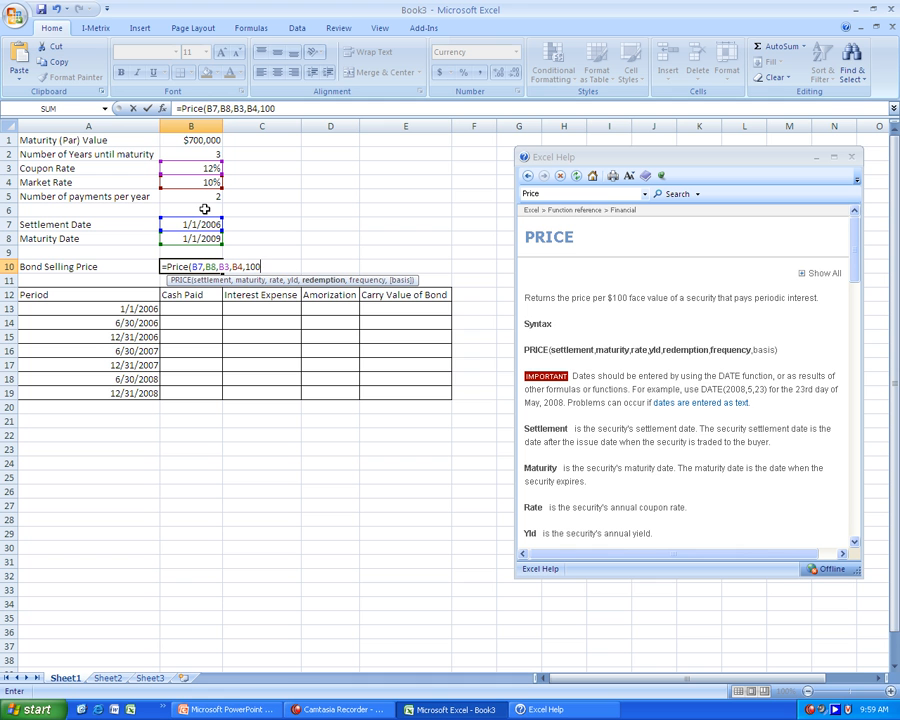
pyautogui.write(',')
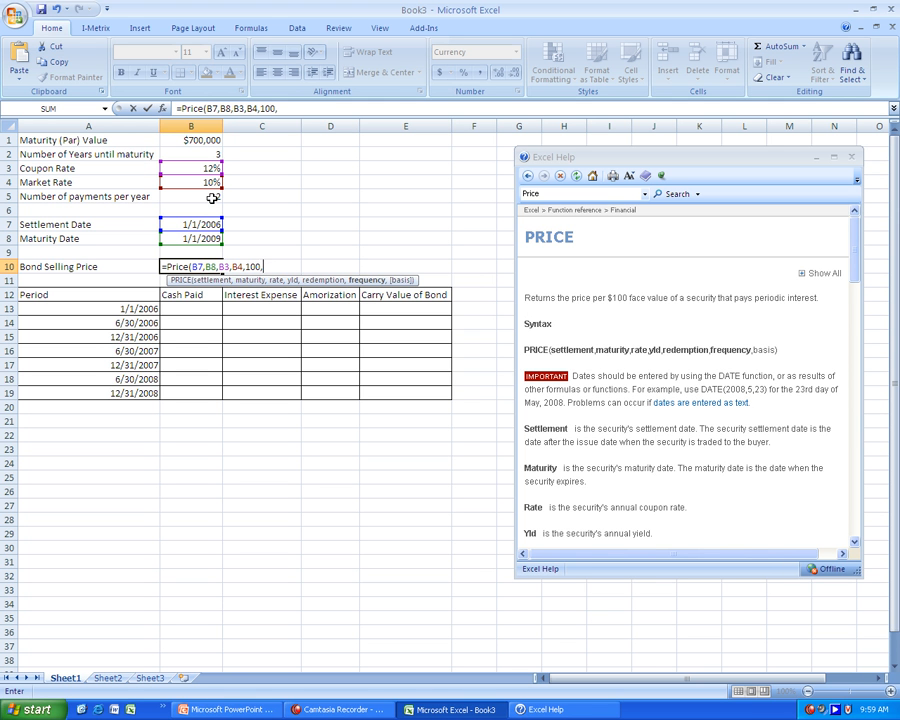
pyautogui.click(190, 196)
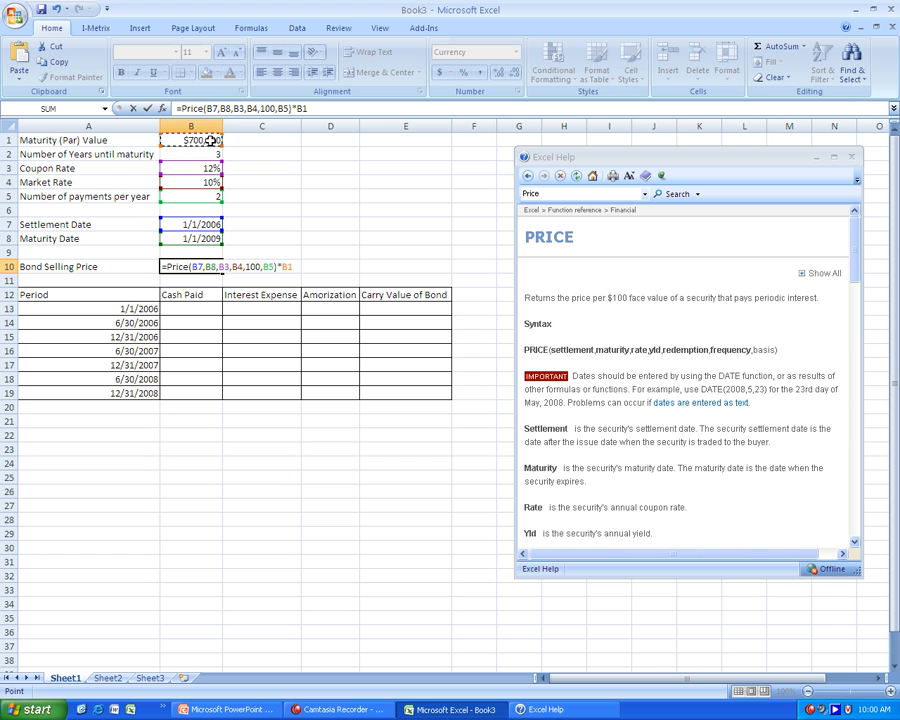
pyautogui.write('/100')
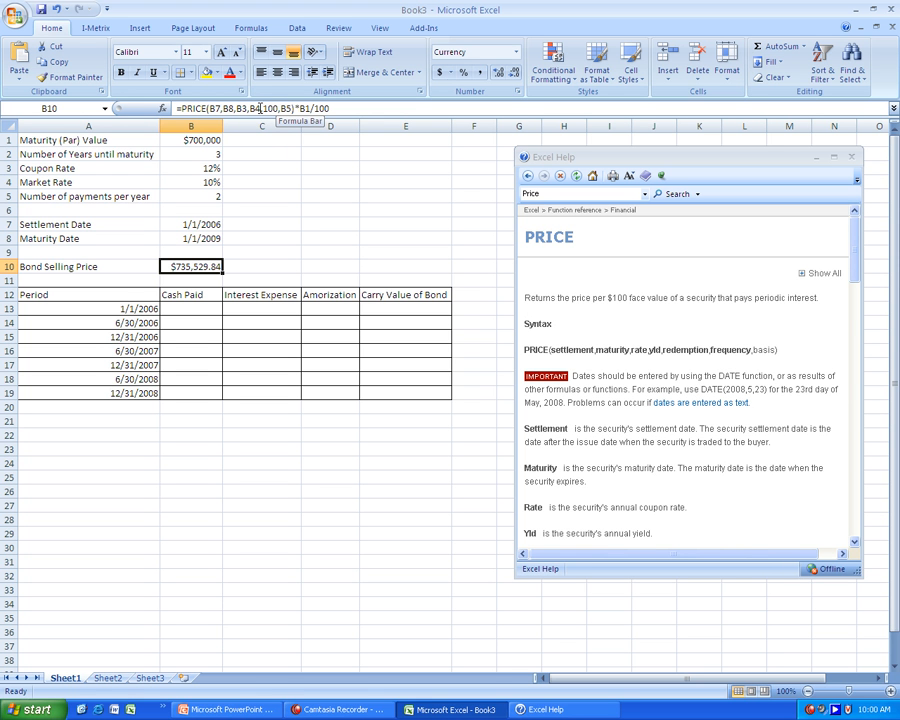
pyautogui.moveTo(267, 108)
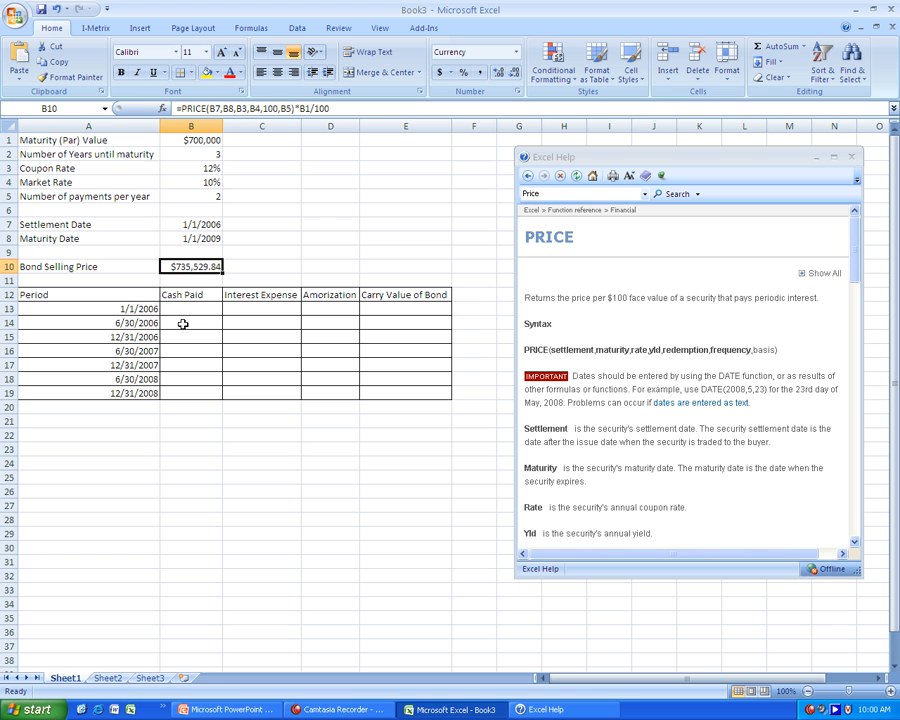
# Enter =$B$1*$B$3 as Cash Paid in B14 and link the first carry value to B10
pyautogui.click(190, 323)
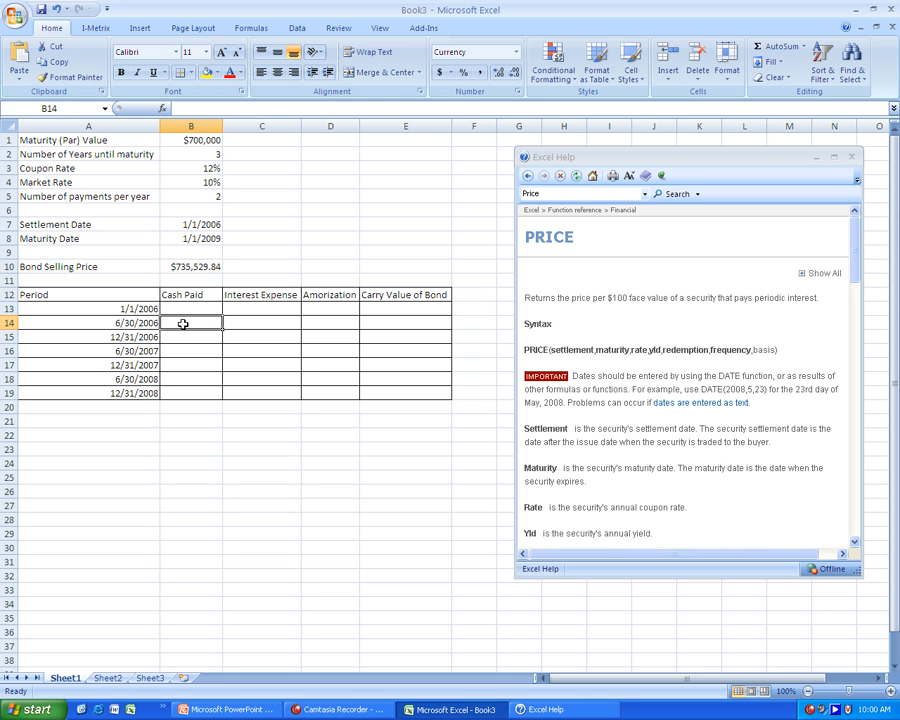
pyautogui.write('=')
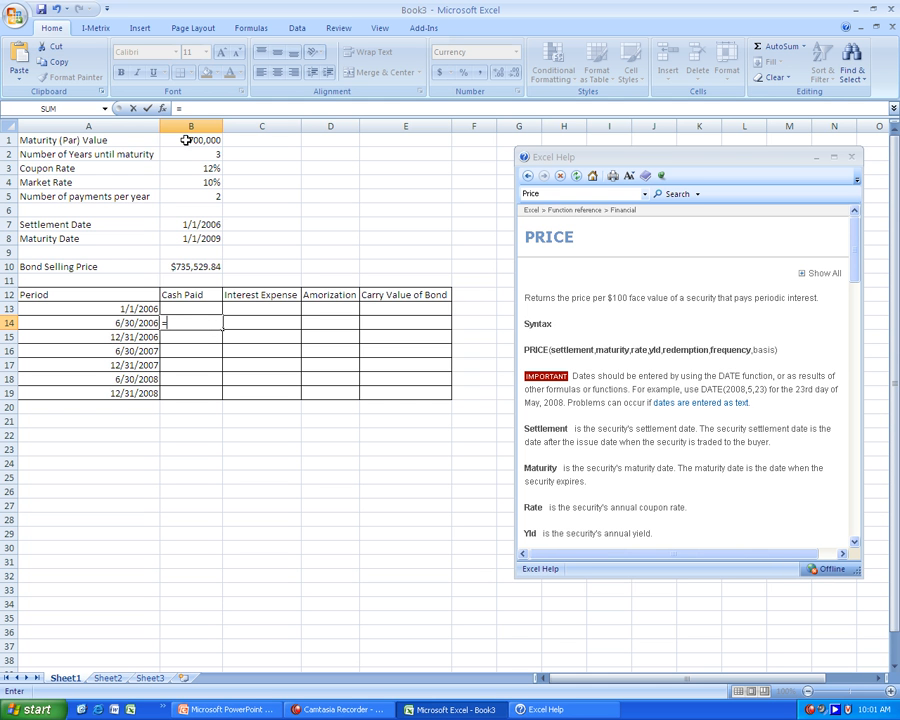
pyautogui.click(191, 140)
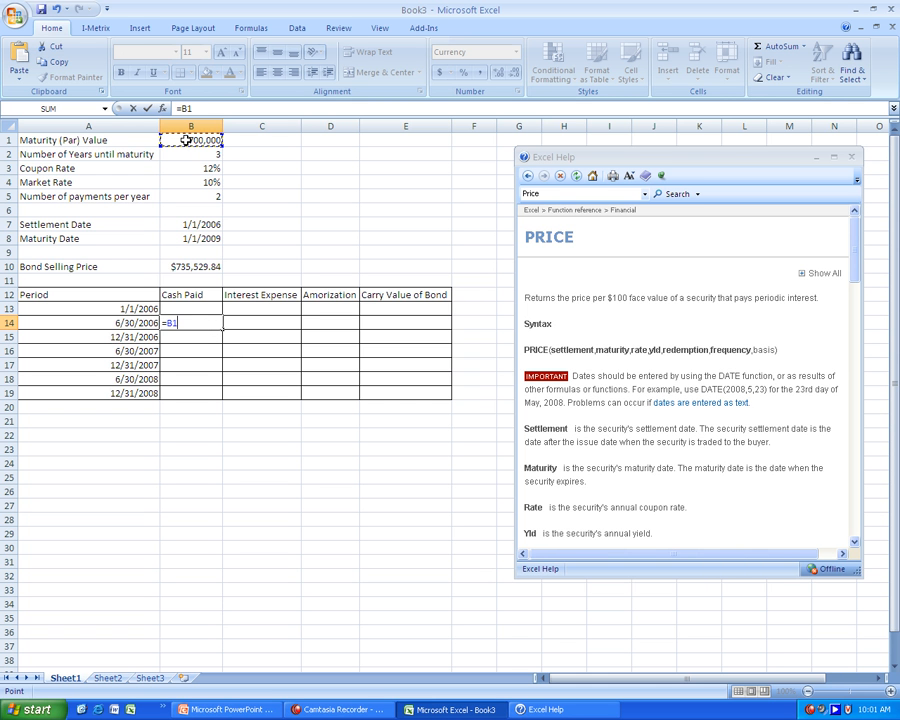
pyautogui.write('*')
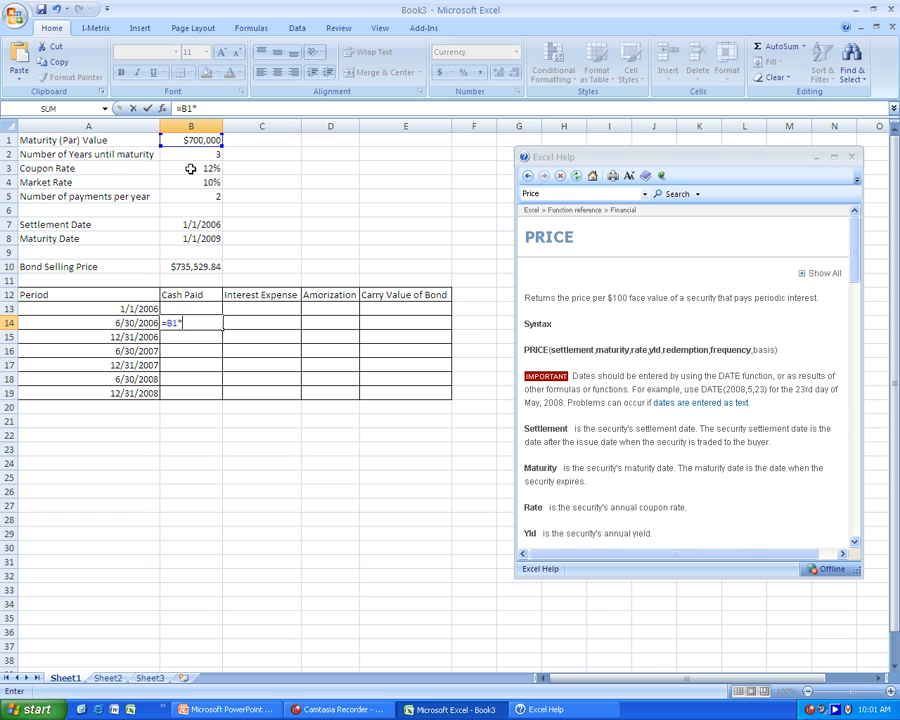
pyautogui.click(191, 168)
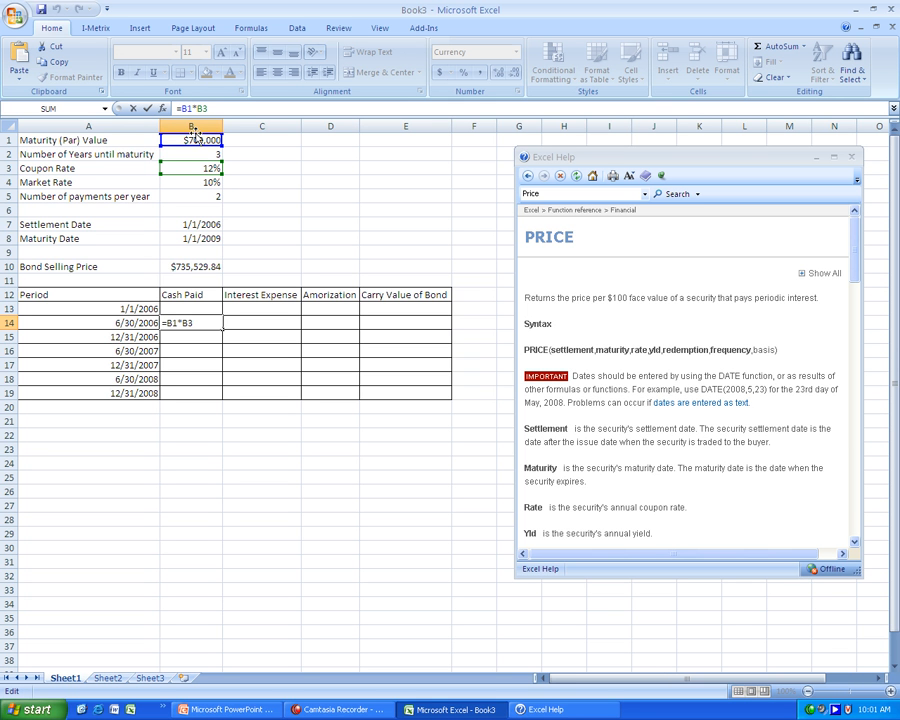
pyautogui.press('F4')
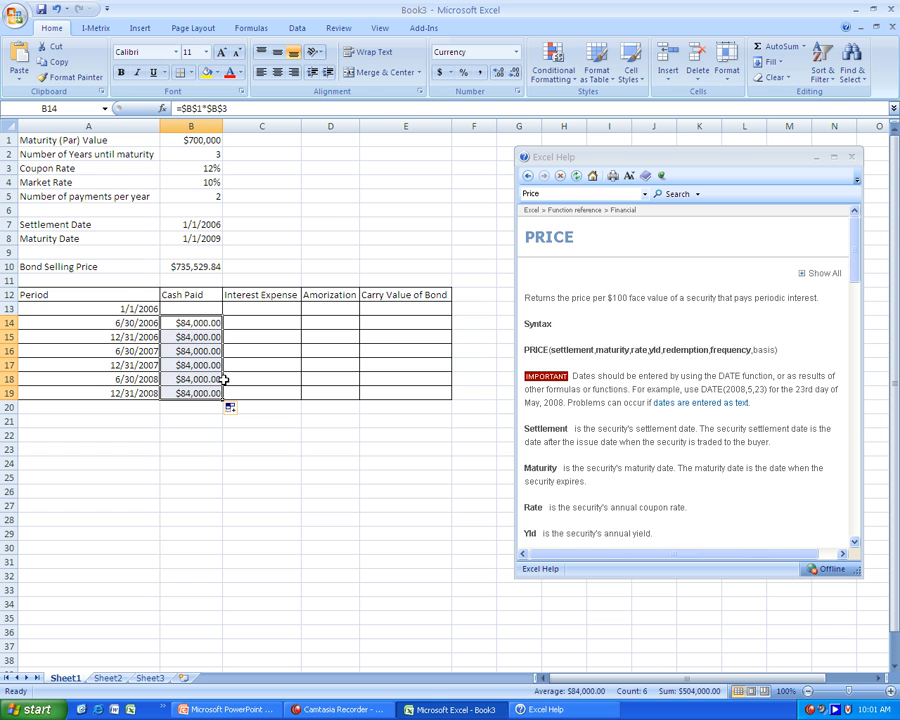
pyautogui.click(261, 322)
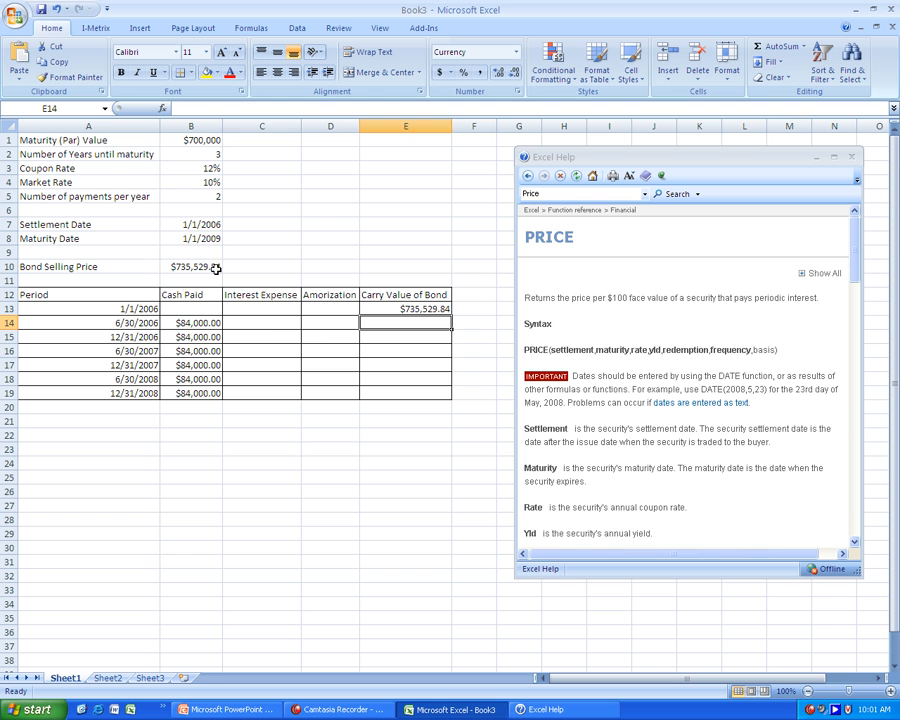
# Enter =E13*($B$4/$B$5) in C14 for a $36,776.49 first-period interest expense
pyautogui.click(262, 322)
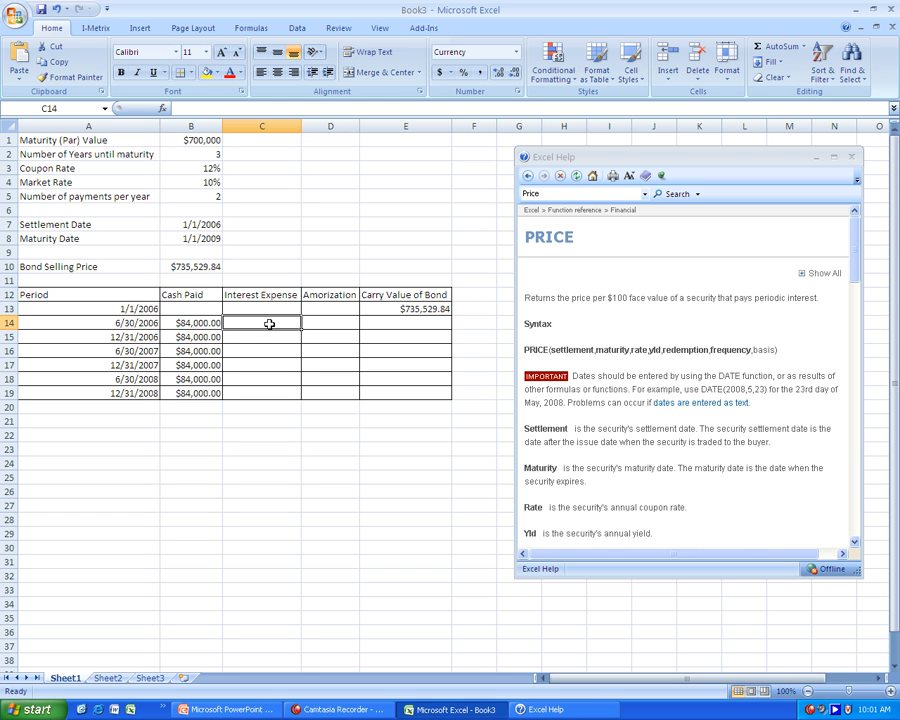
pyautogui.write('=')
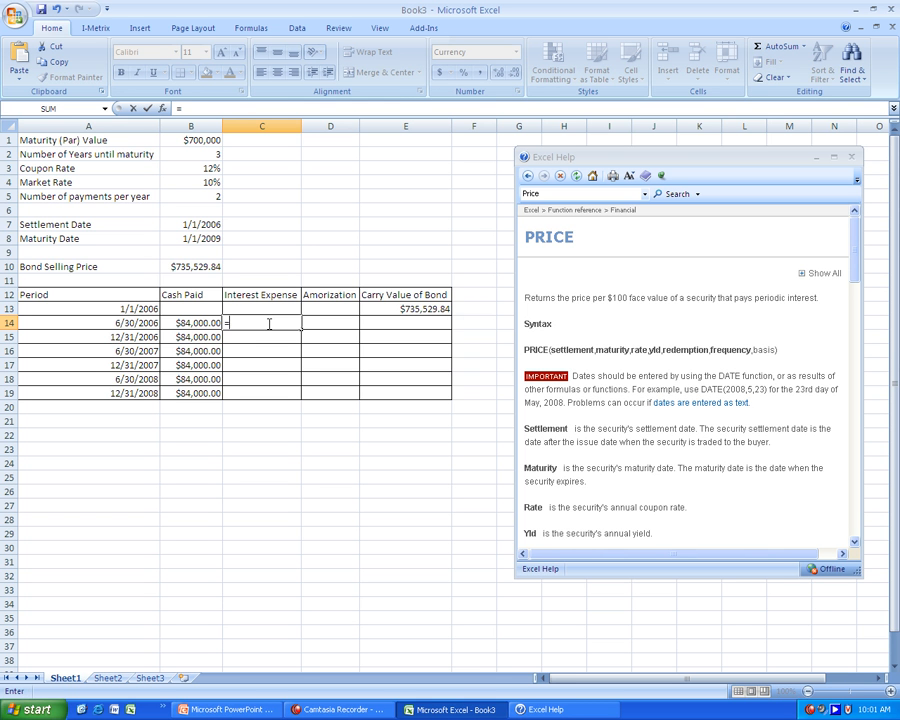
pyautogui.click(404, 309)
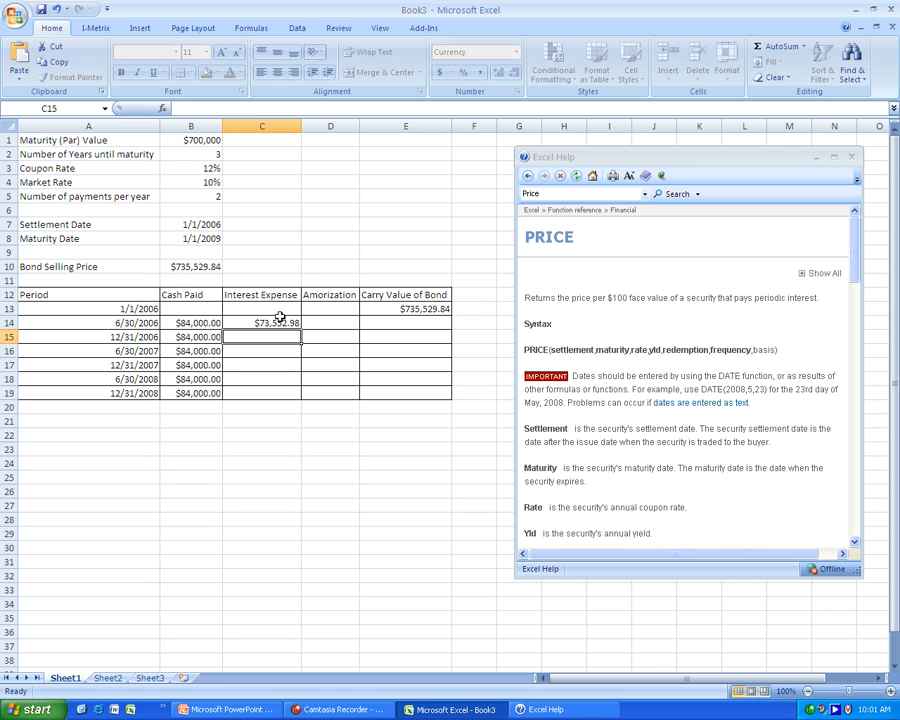
pyautogui.click(262, 322)
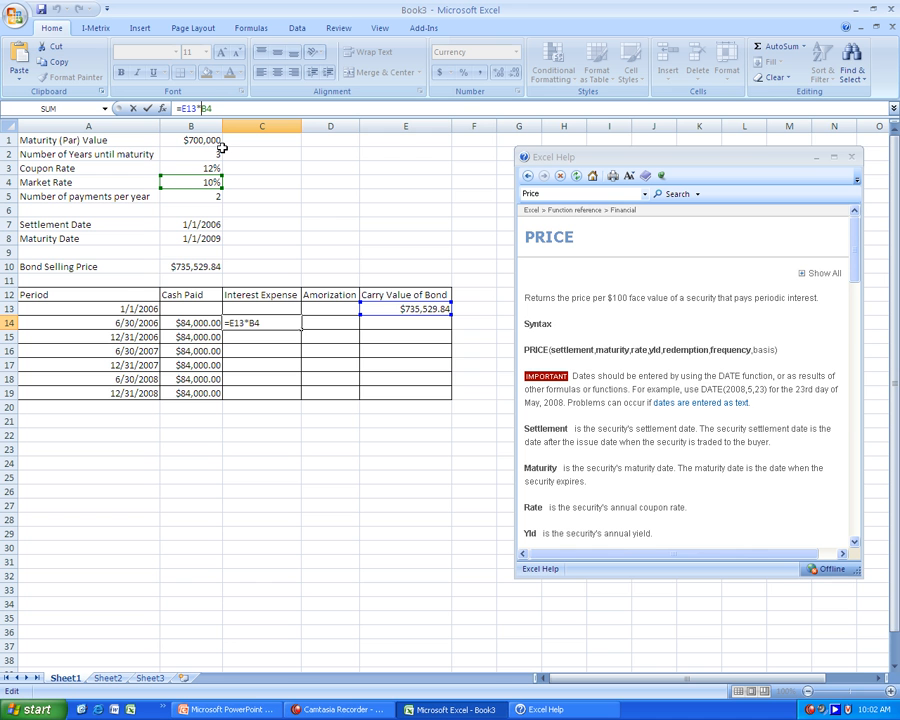
pyautogui.press('F4')
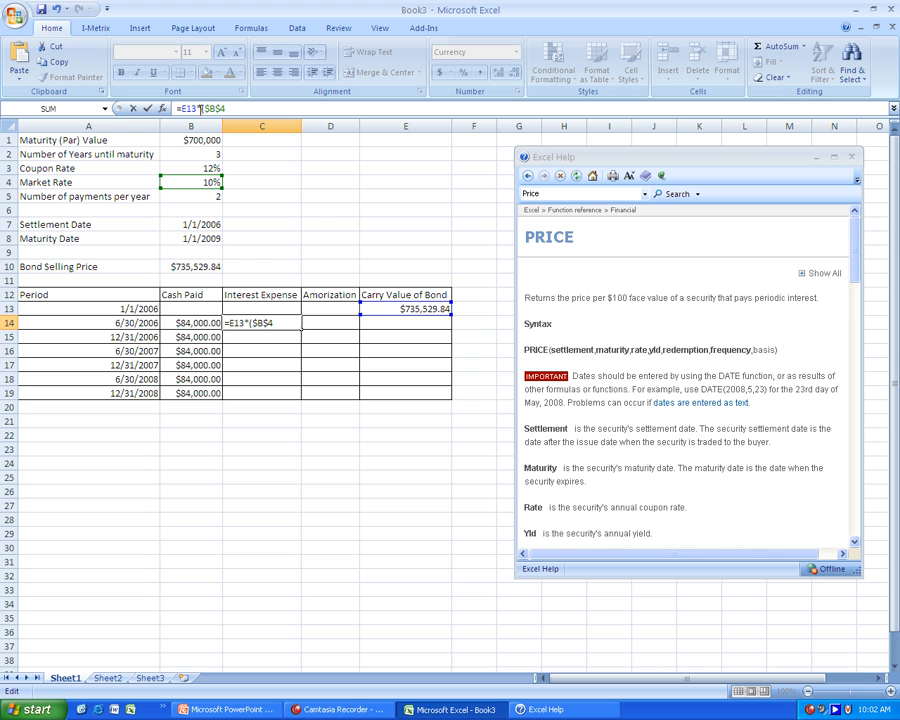
pyautogui.write('/$B$5)')
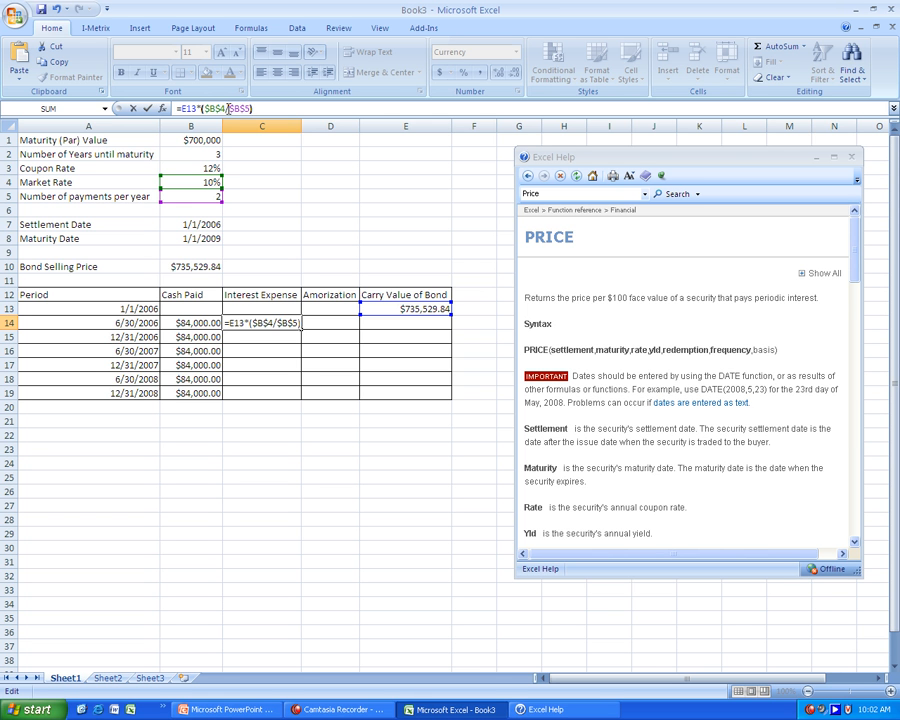
pyautogui.press('Enter')
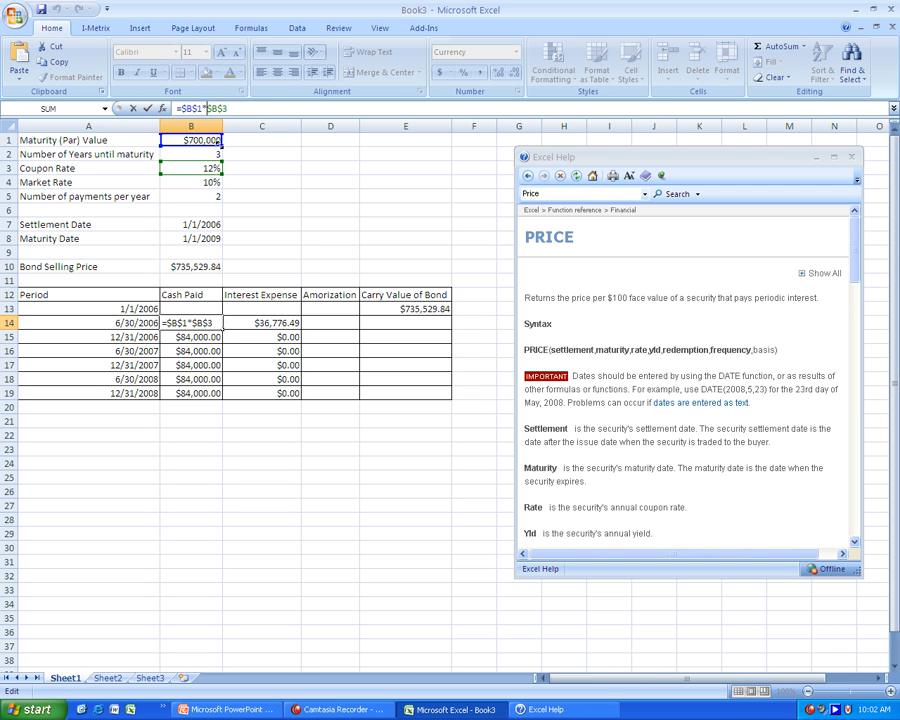
# Change B14 to =$B$1*($B$3/$B$5) so each period pays $42,000.00
pyautogui.write('(')
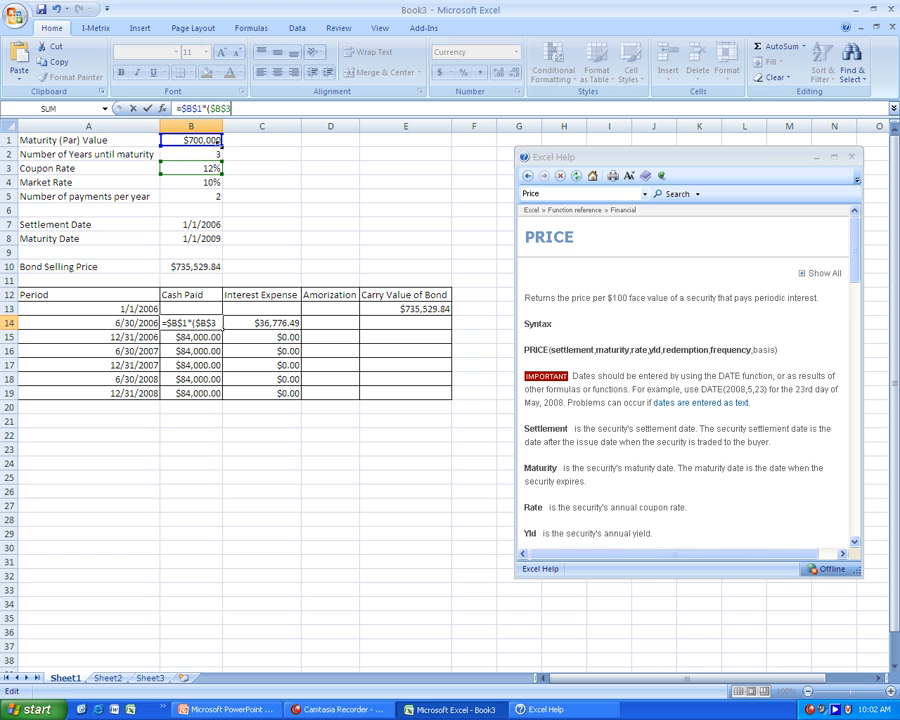
pyautogui.click(190, 196)
pyautogui.write('/$B$5)')
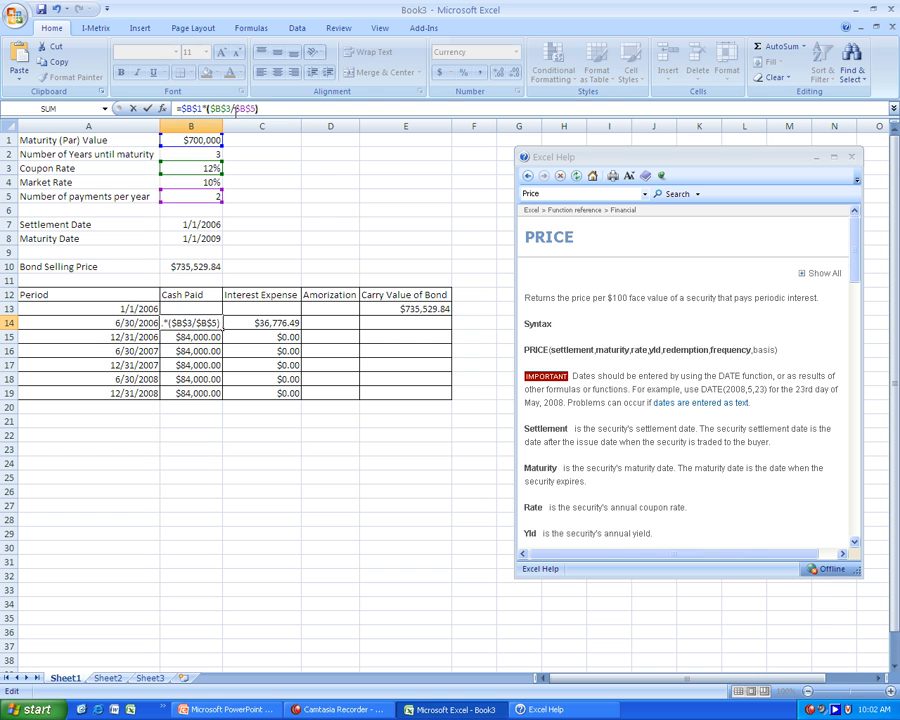
pyautogui.press('Enter')
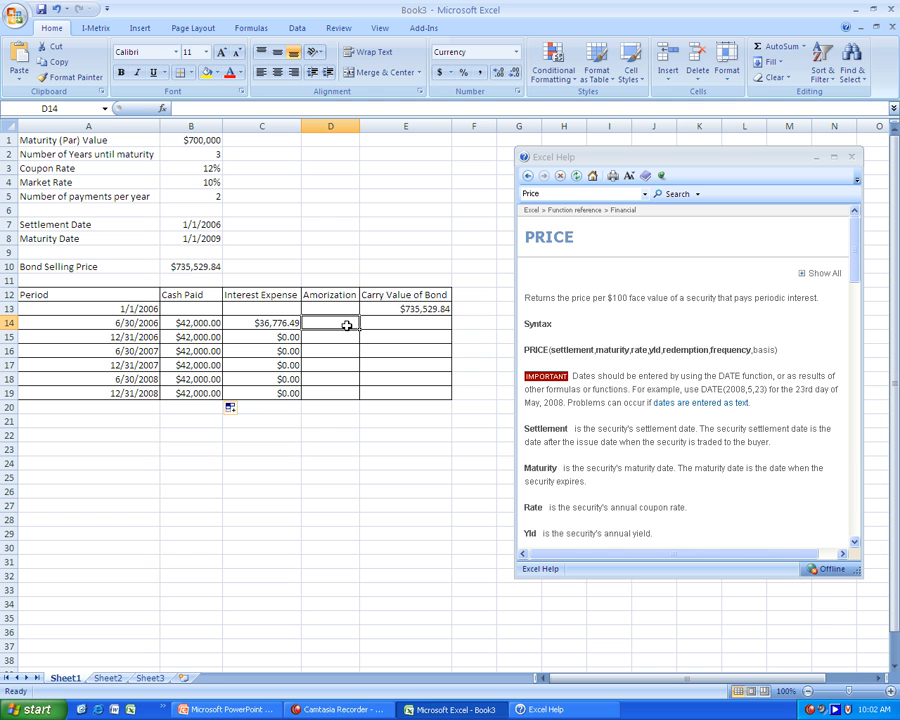
# Enter =ABS(B14-C14) in D14 and fill it down to D19
pyautogui.write('=')
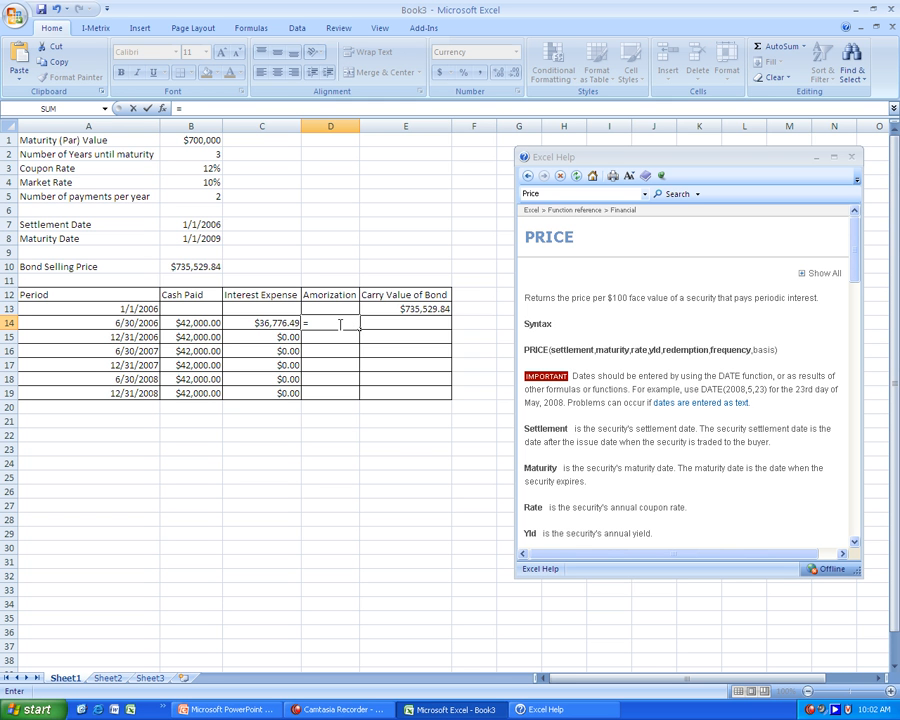
pyautogui.write('ABS')
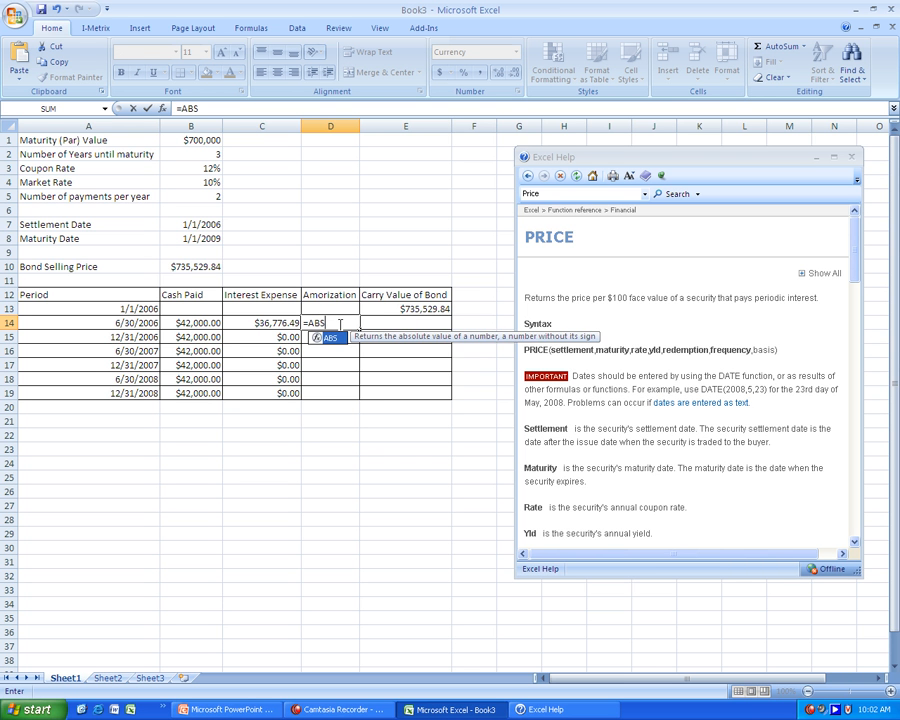
pyautogui.write('(')
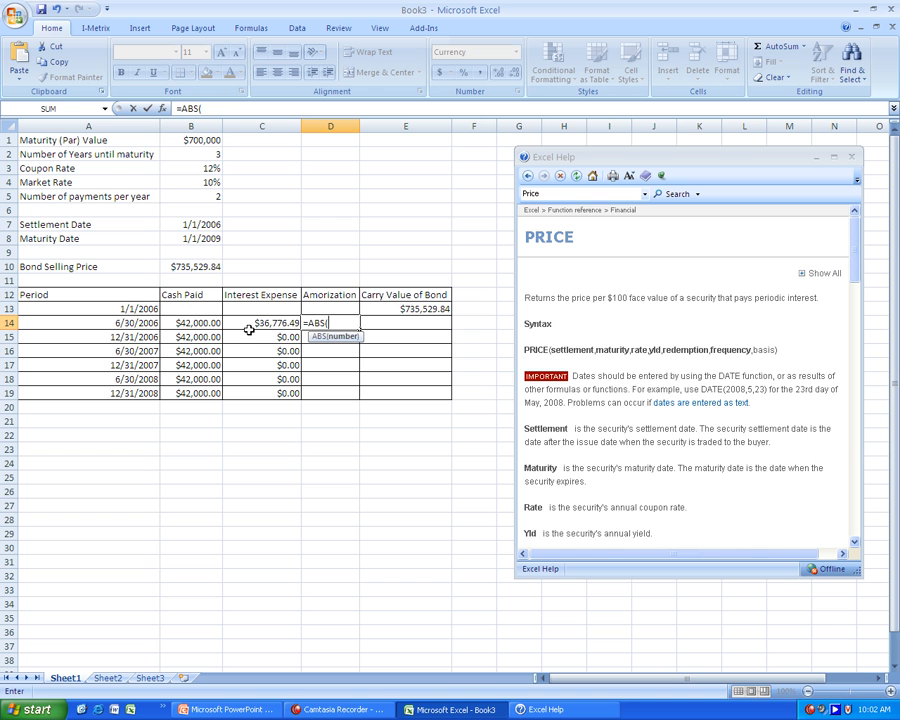
pyautogui.click(190, 323)
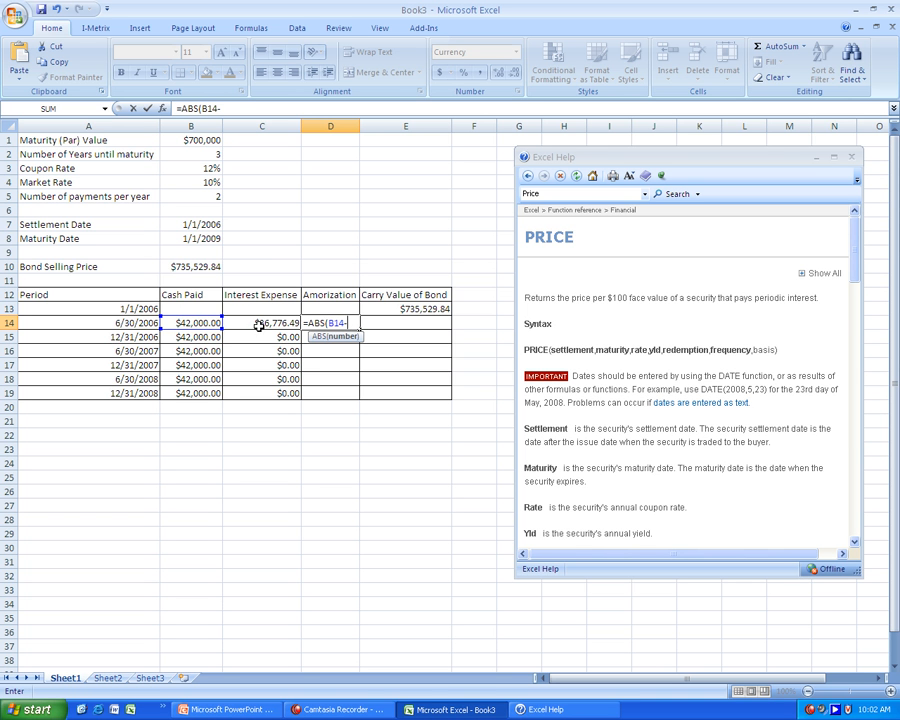
pyautogui.press('Enter')
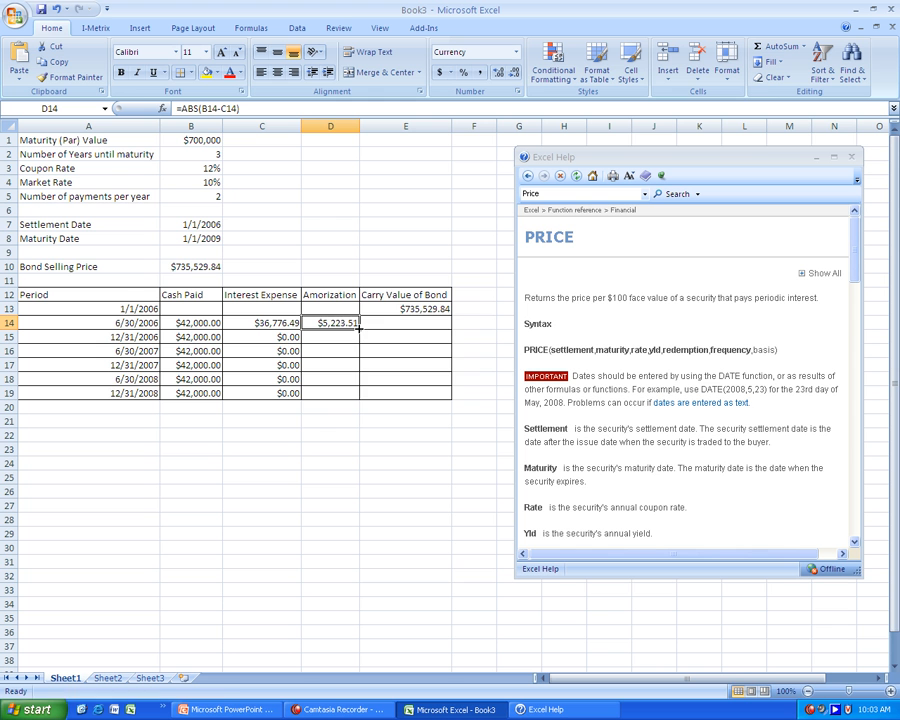
pyautogui.moveTo(330, 323); pyautogui.dragTo(330, 393)
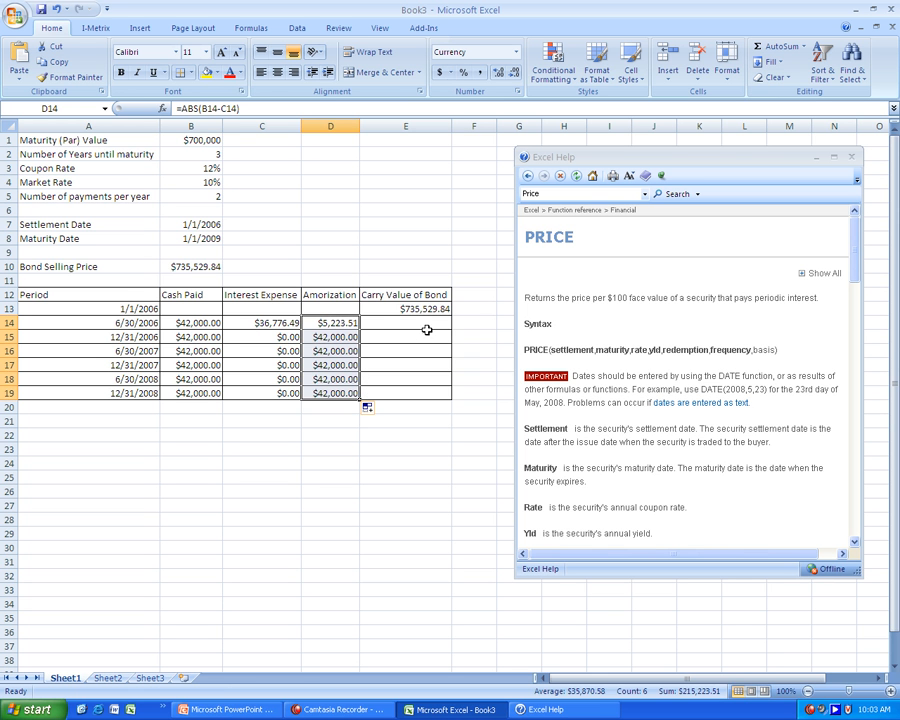
pyautogui.click(405, 322)
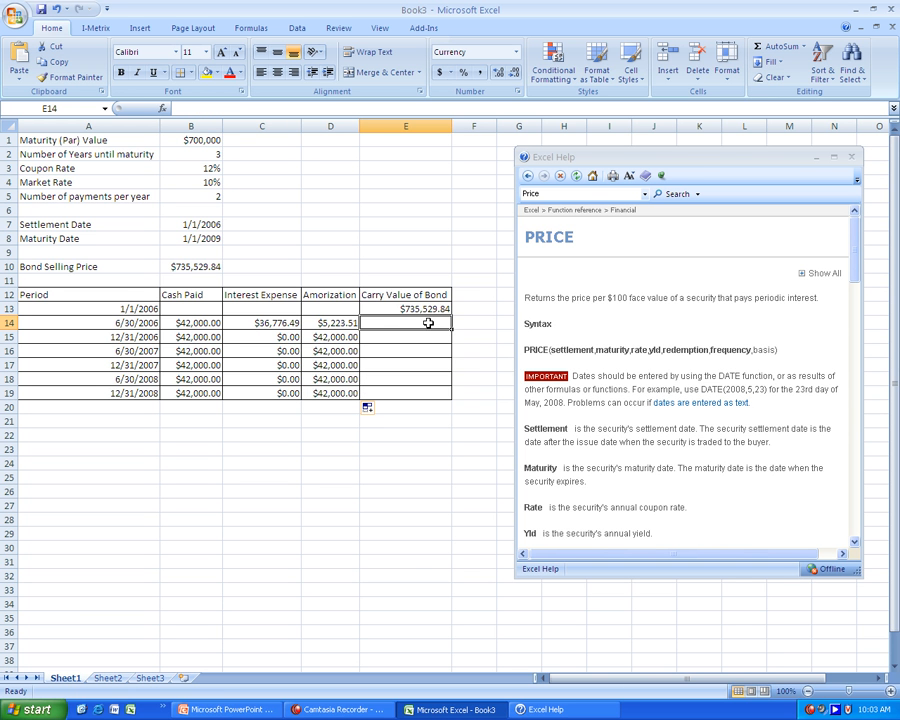
pyautogui.moveTo(414, 568)
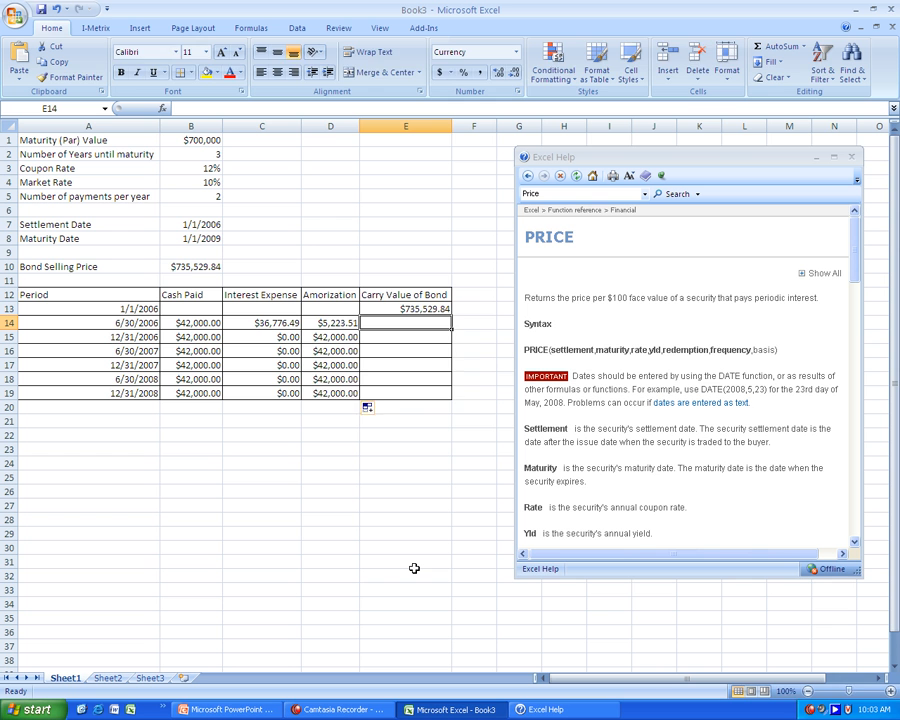
# Start =IF in E14 and open the IF function article in Excel Help
pyautogui.write('=IF')
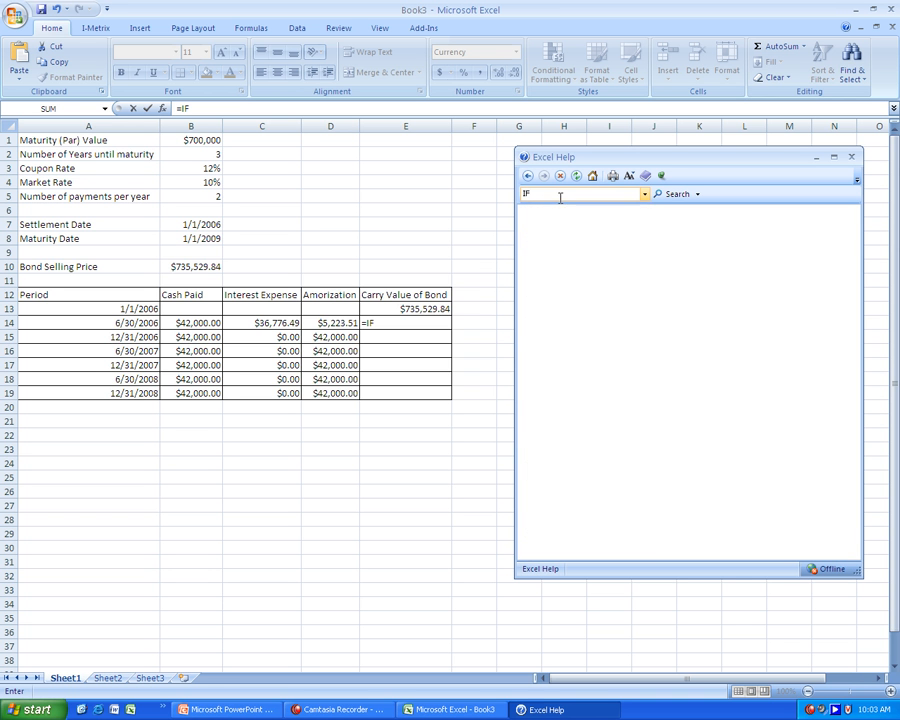
pyautogui.click(677, 194)
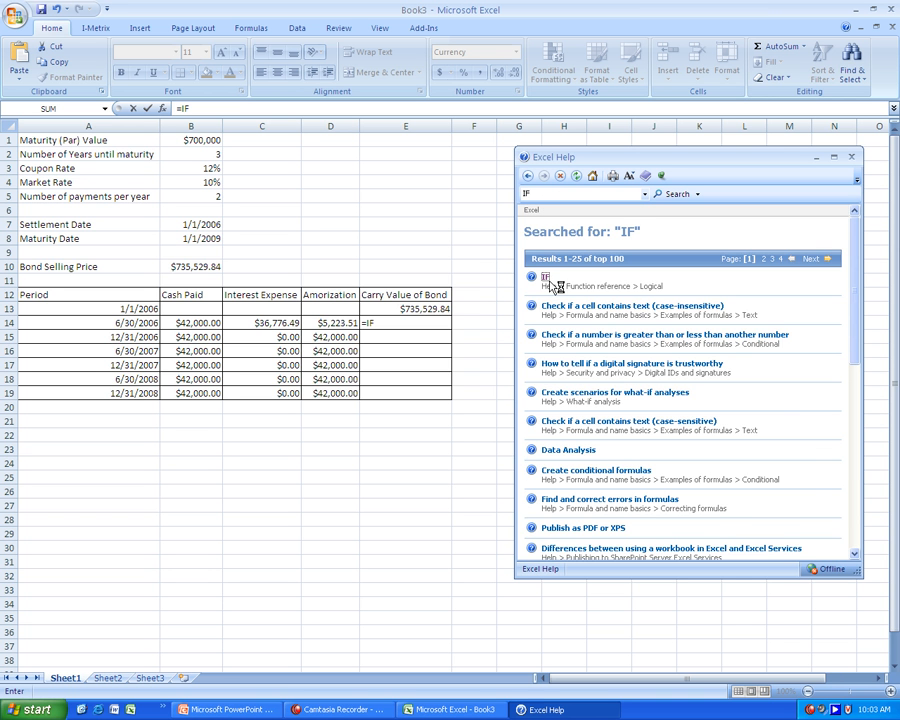
pyautogui.click(545, 277)
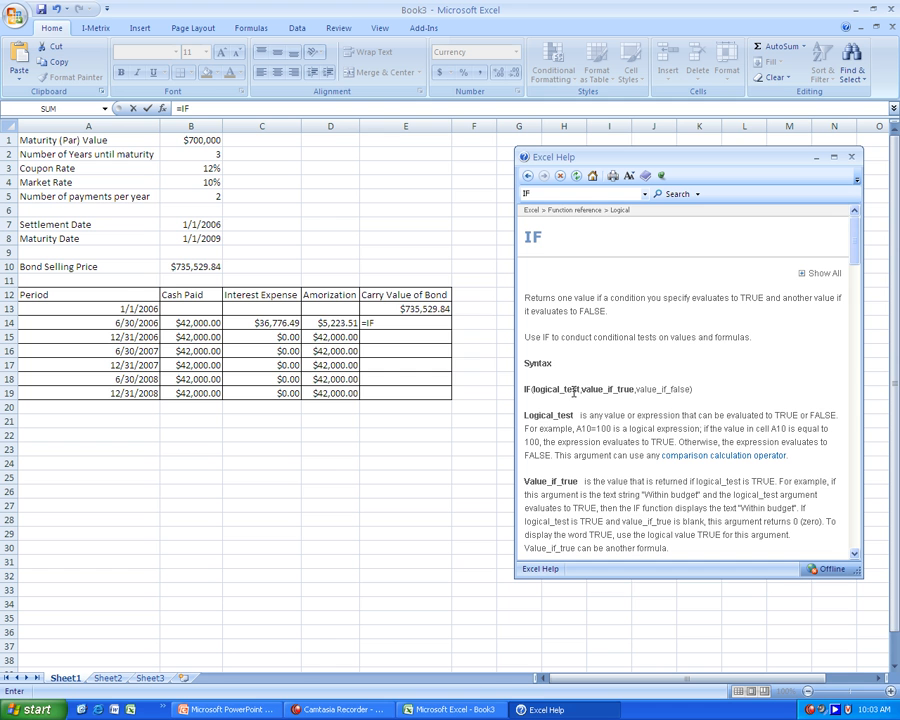
pyautogui.moveTo(608, 401)
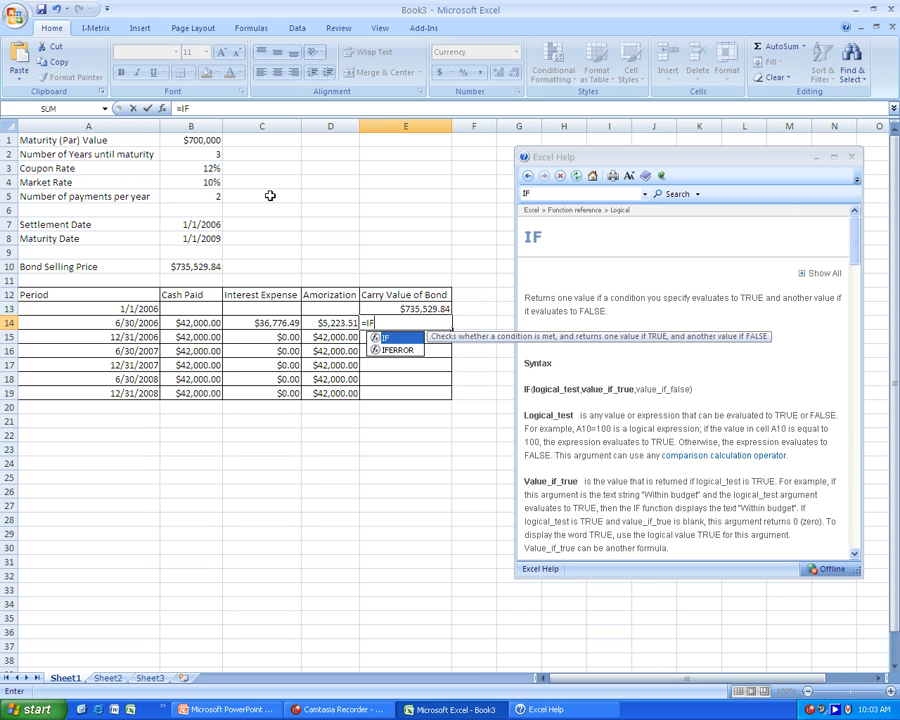
# Enter =IF($B$1<$B$10,E13-D14,E13+D14) in E14 and fill it down to E19
pyautogui.write('(')
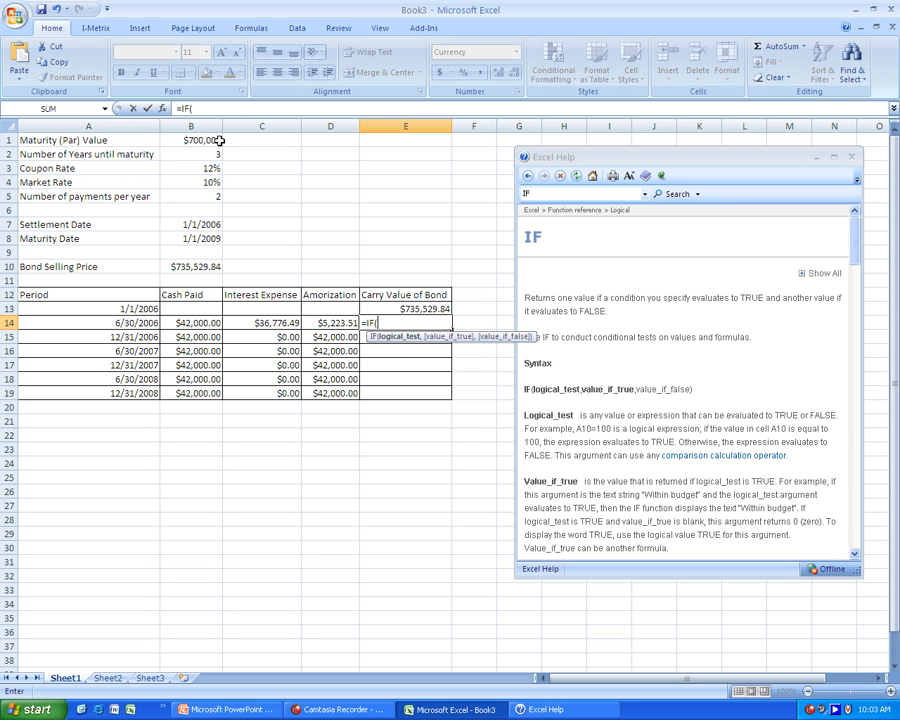
pyautogui.click(190, 140)
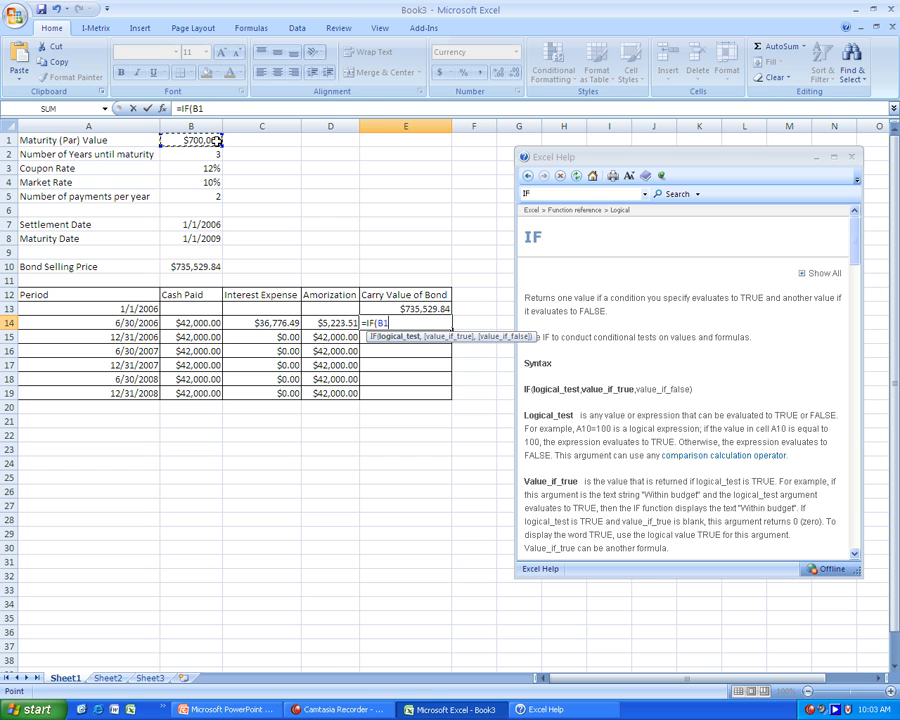
pyautogui.write(',')
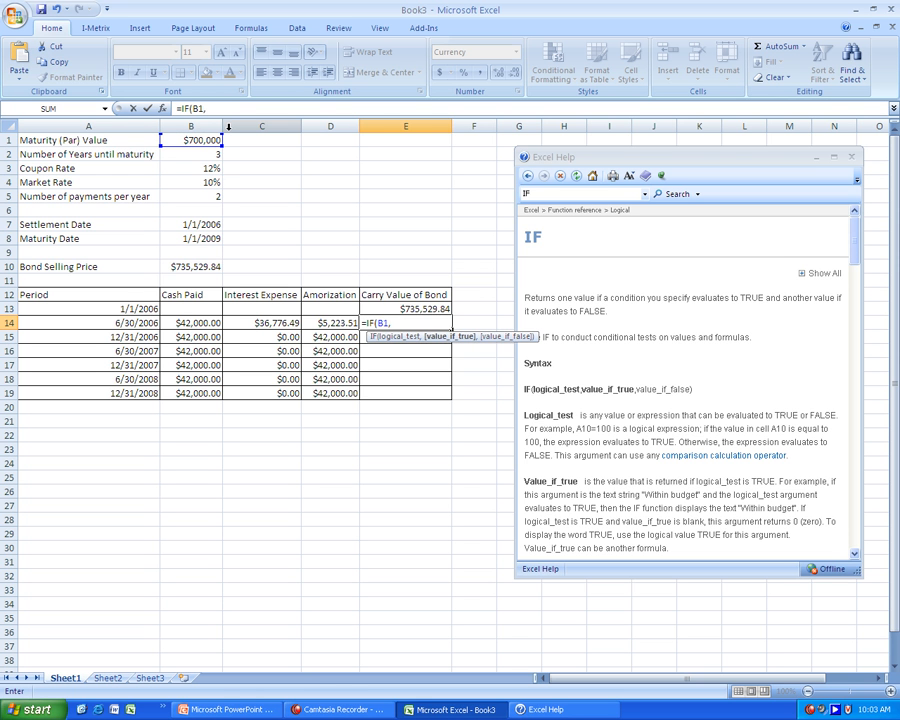
pyautogui.write('<')
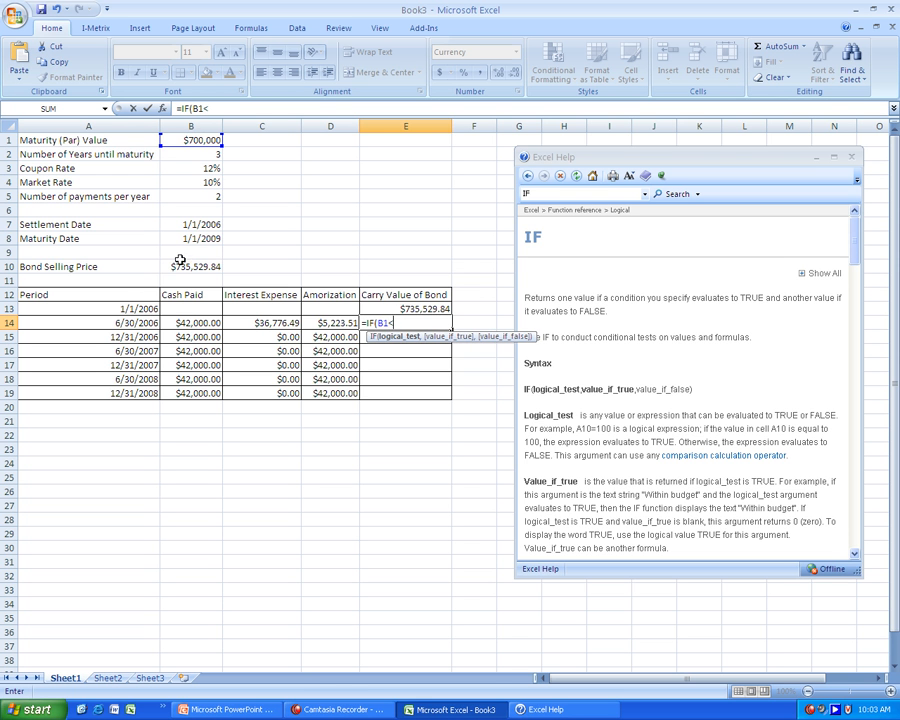
pyautogui.click(195, 266)
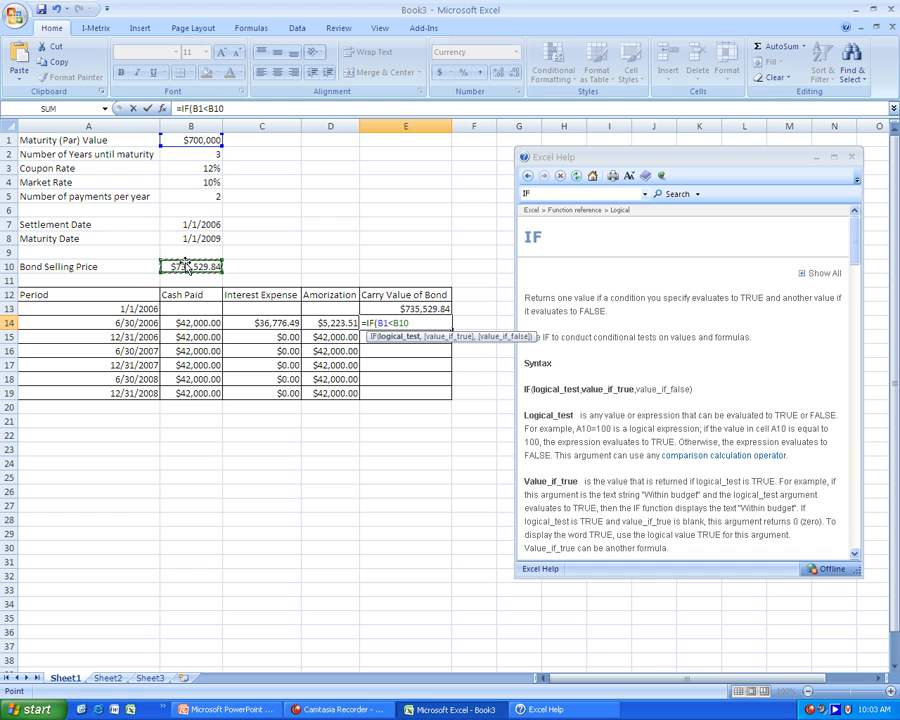
pyautogui.write(',')
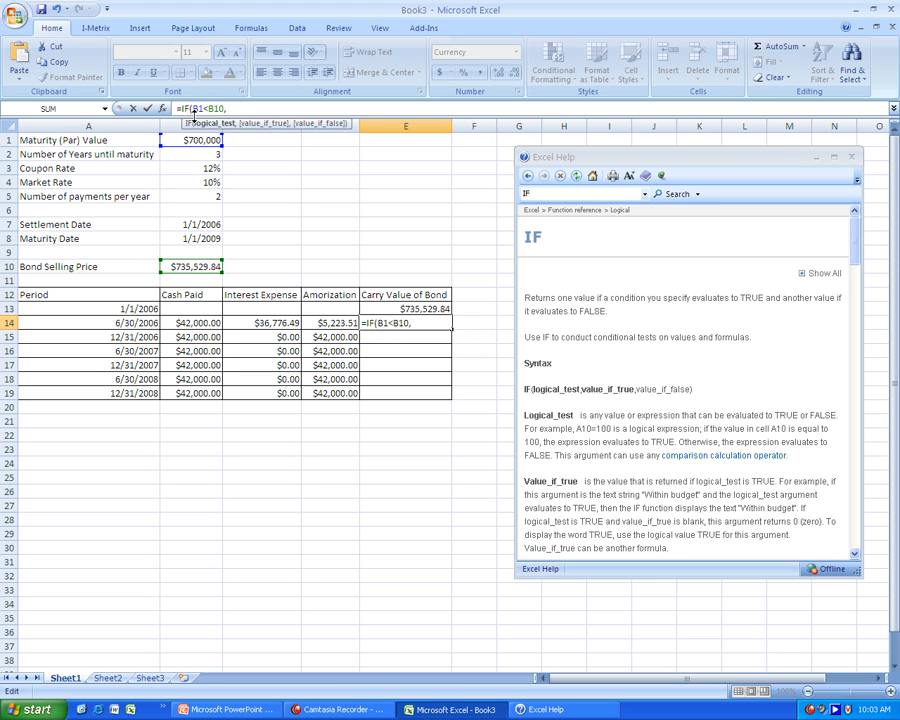
pyautogui.press('F4')
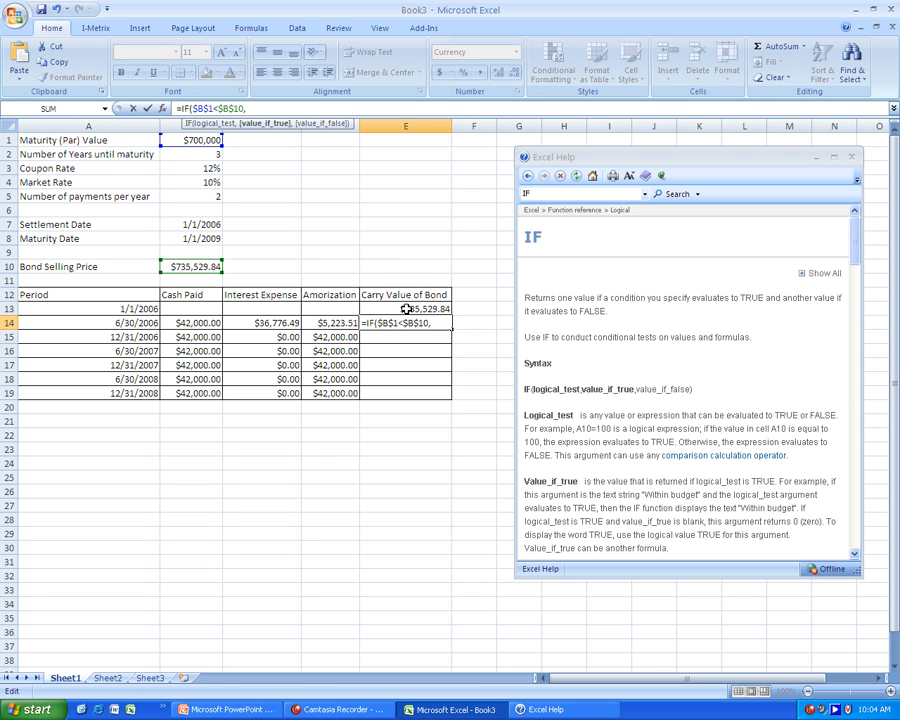
pyautogui.moveTo(411, 309)
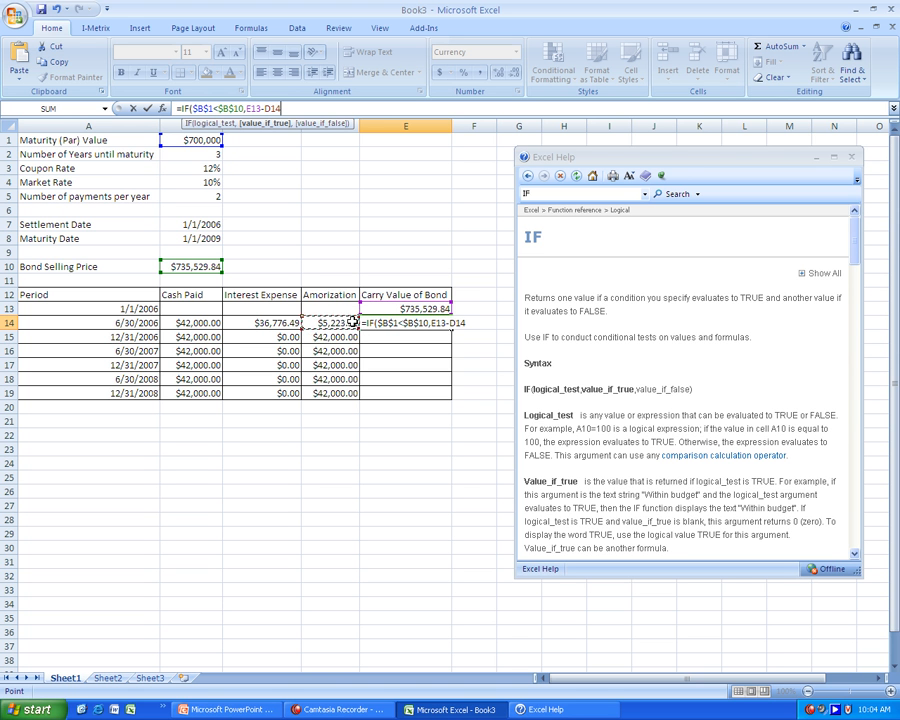
pyautogui.write(',')
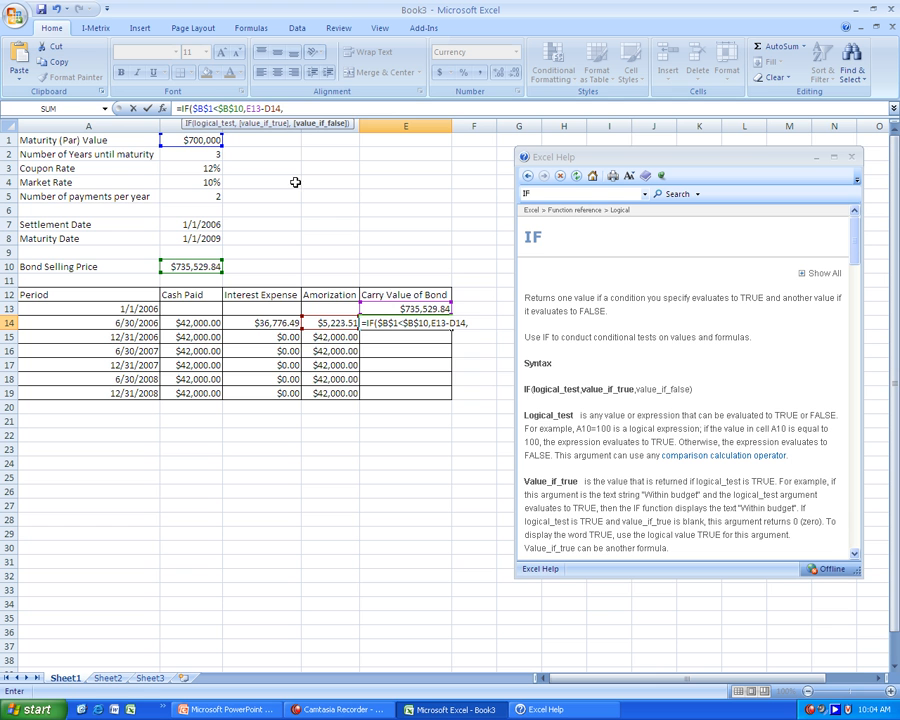
pyautogui.click(405, 309)
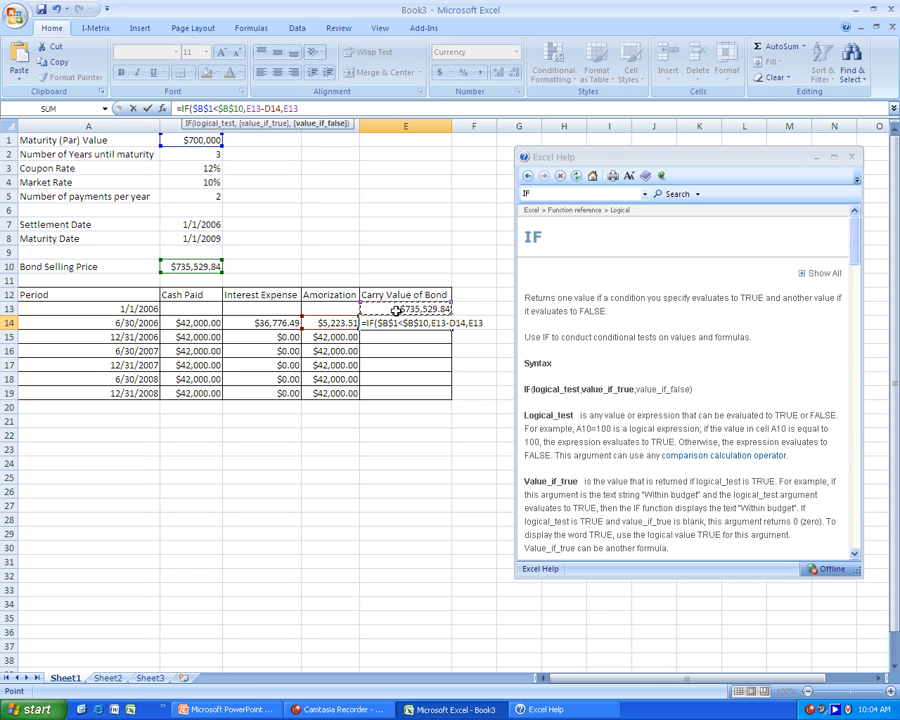
pyautogui.write('+D14)')
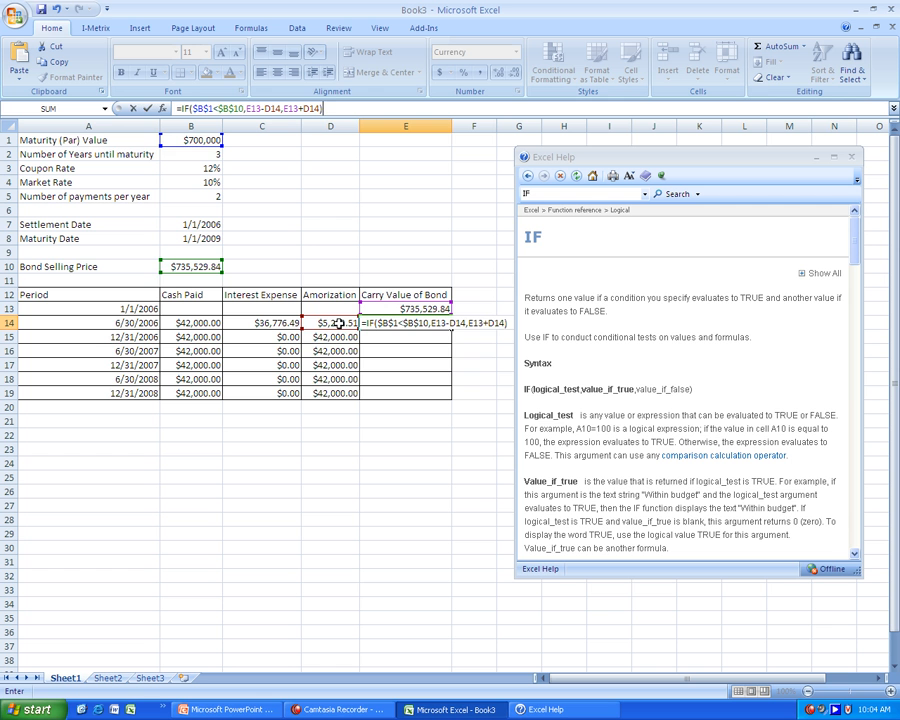
pyautogui.press('Enter')
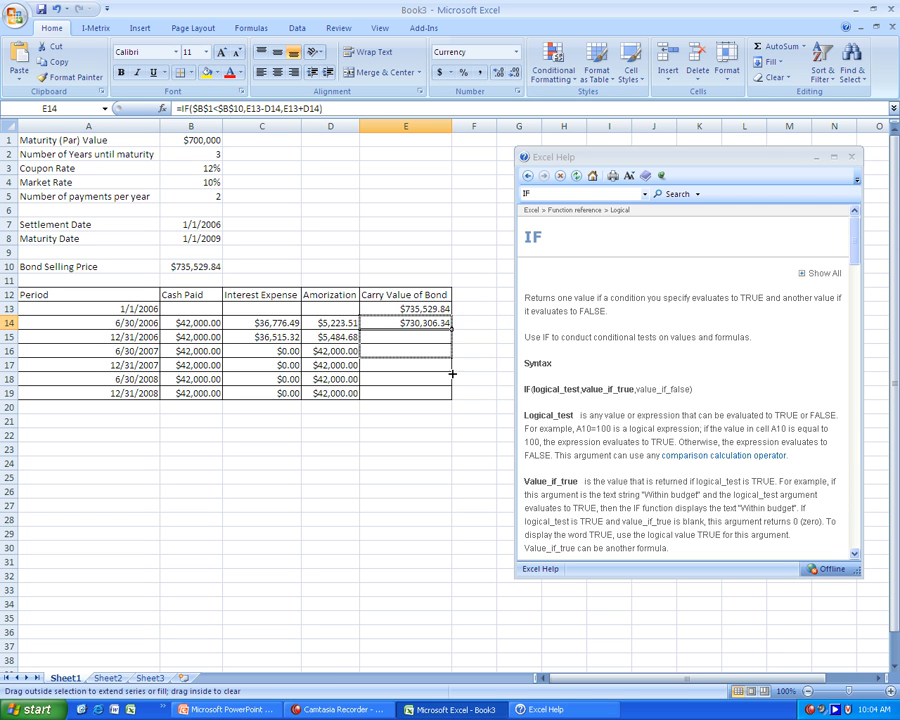
pyautogui.moveTo(426, 323); pyautogui.dragTo(426, 393)
pyautogui.write('12')
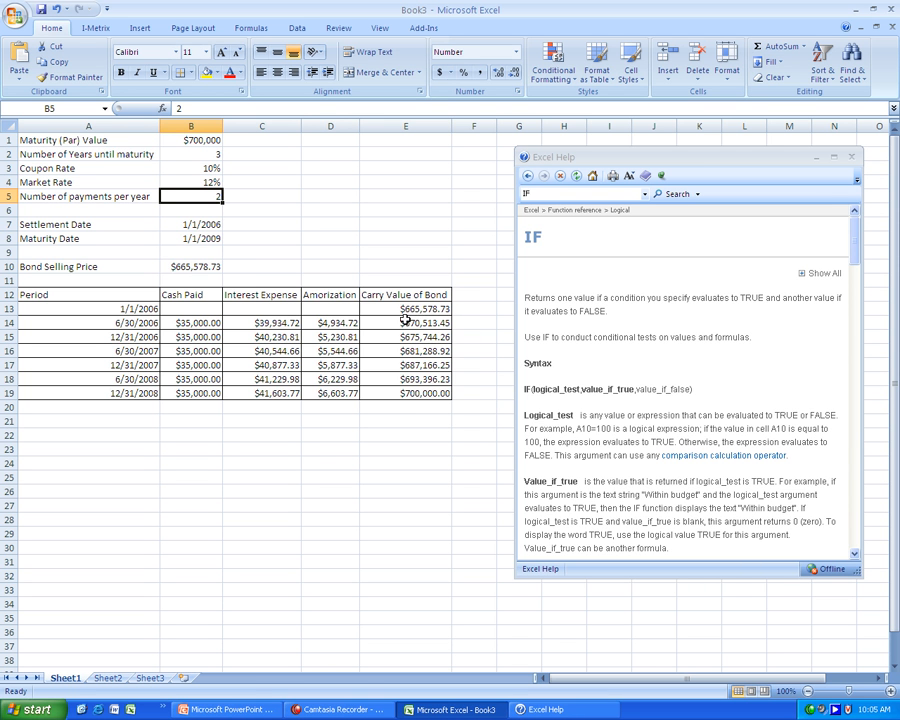
pyautogui.moveTo(428, 393)
pyautogui.write('10')
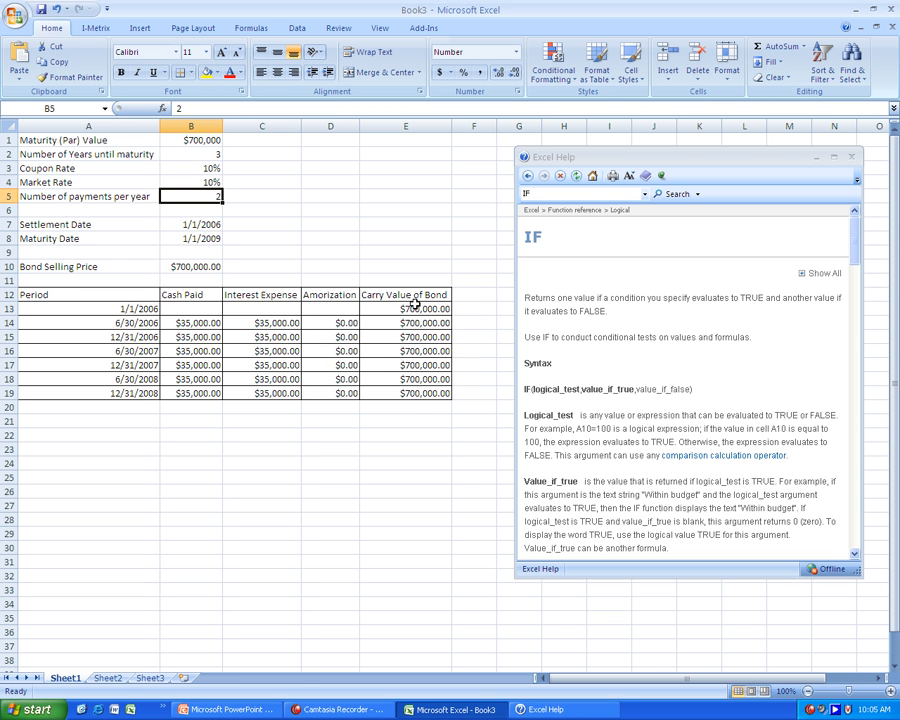
pyautogui.moveTo(410, 403)
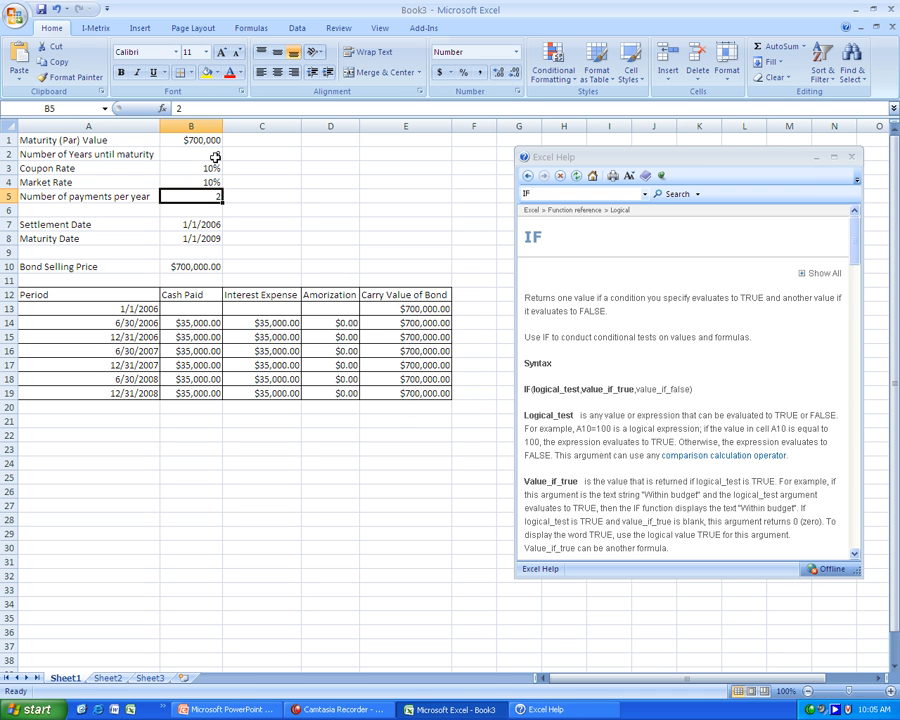
# Set the par value to 100000 and select the coupon rate to change it to 12%
pyautogui.click(191, 140)
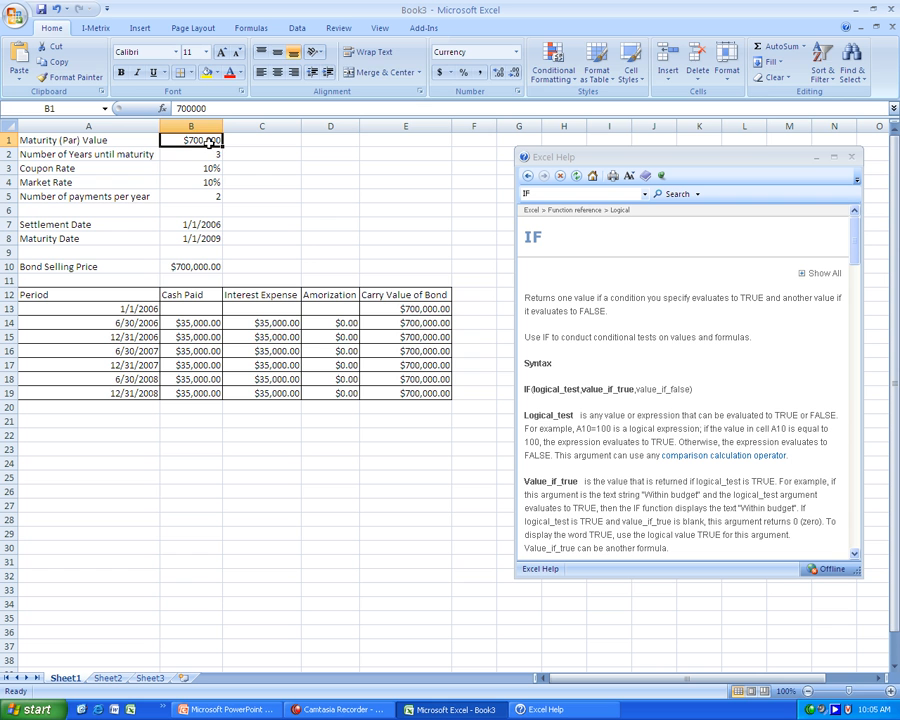
pyautogui.write('100000')
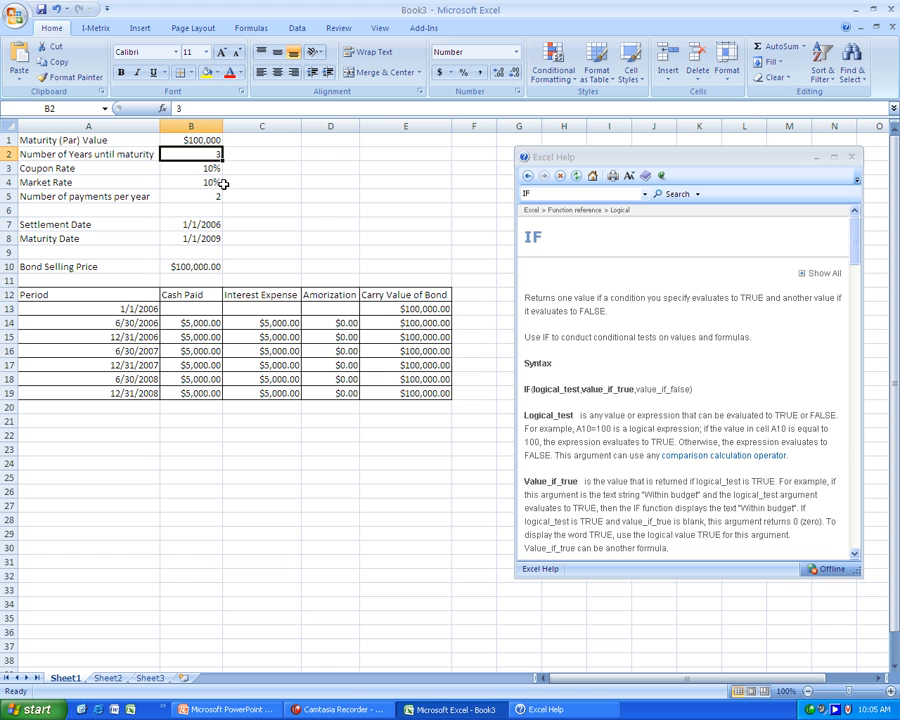
pyautogui.click(191, 168)
pyautogui.write('12')
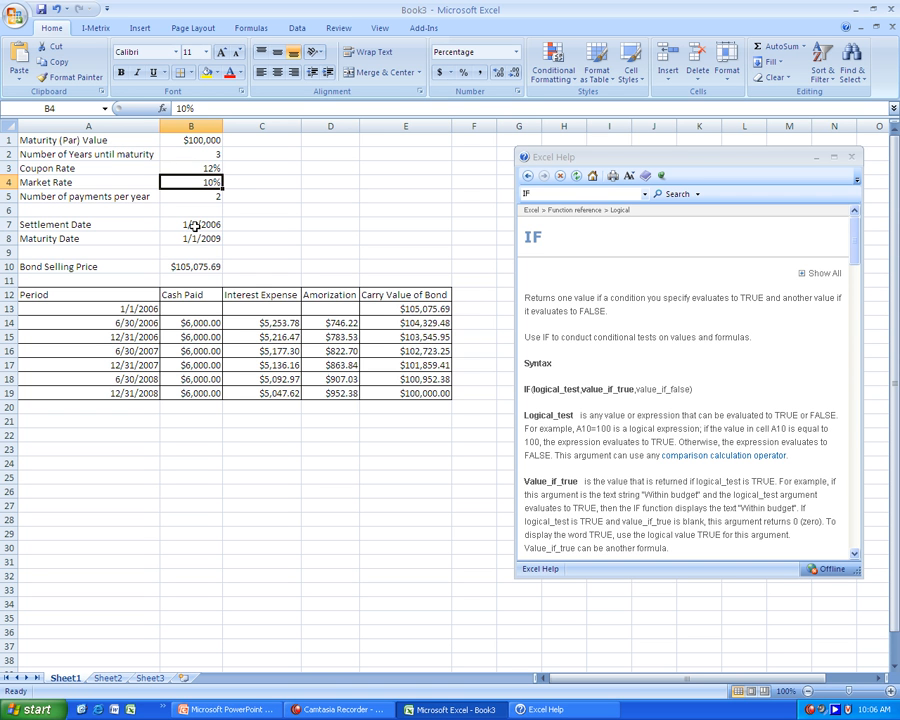
pyautogui.click(192, 266)
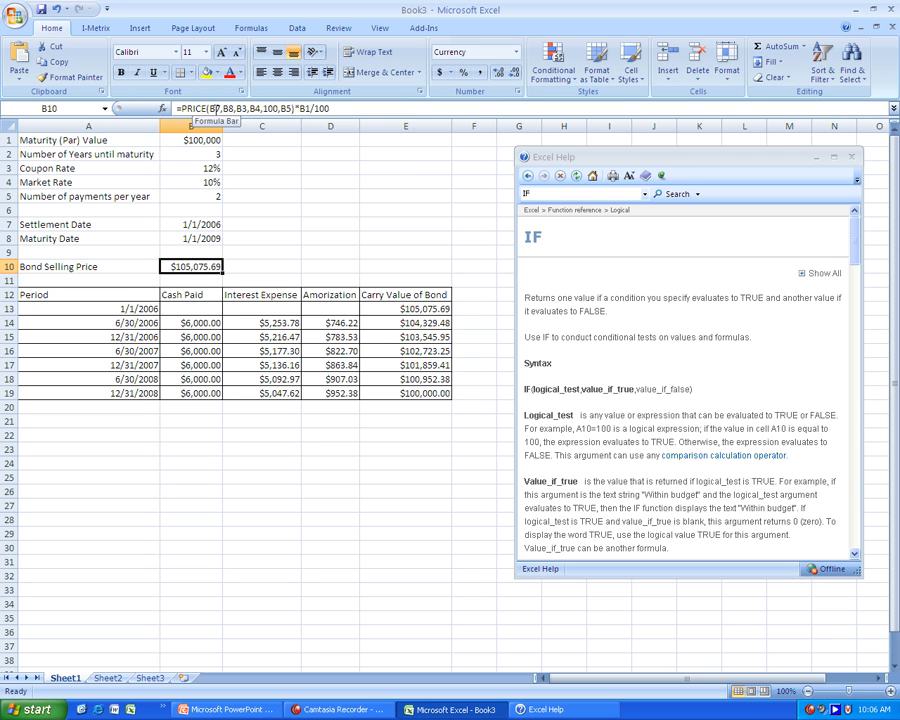
pyautogui.doubleClick(193, 266)
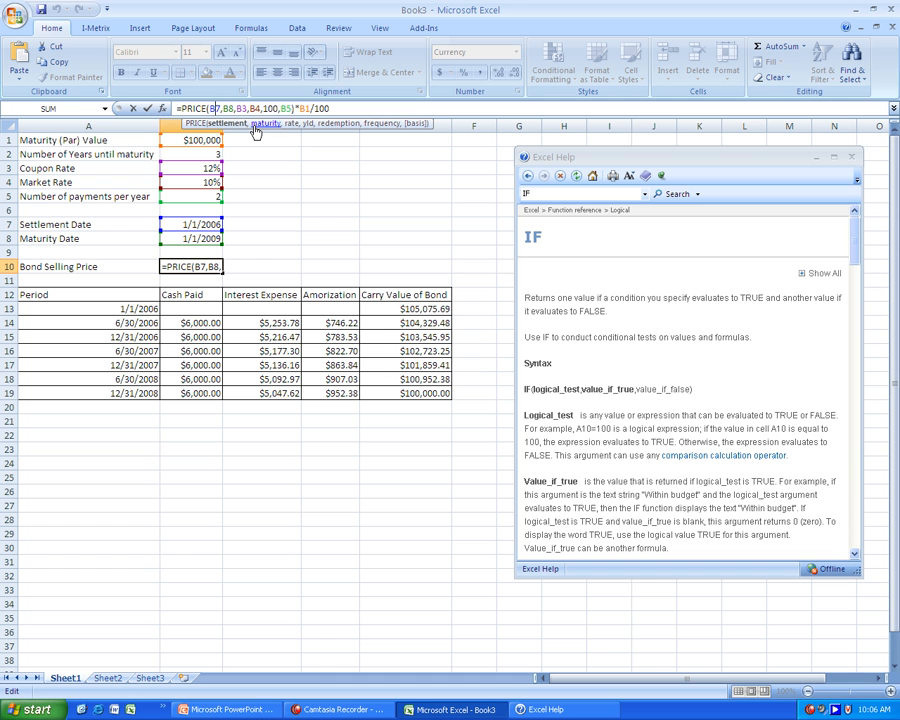
pyautogui.moveTo(292, 133)
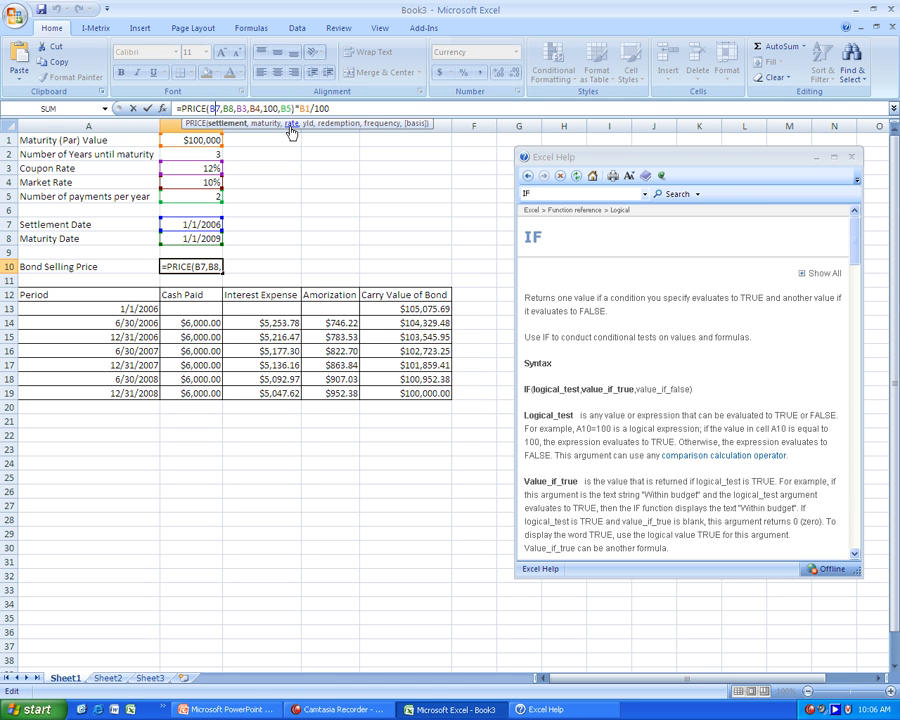
pyautogui.moveTo(332, 132)
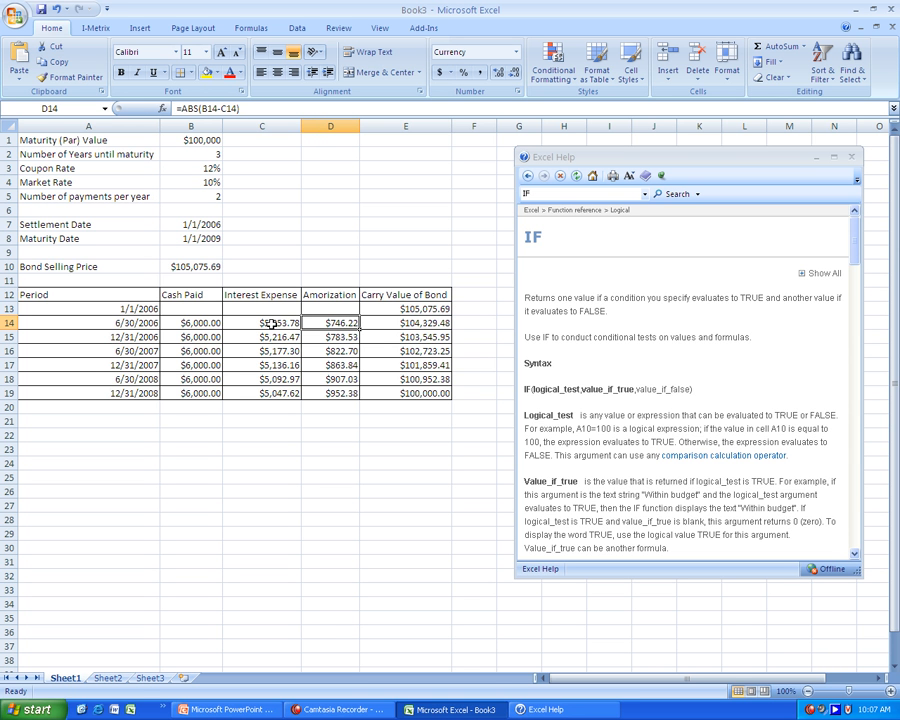
pyautogui.moveTo(253, 322)
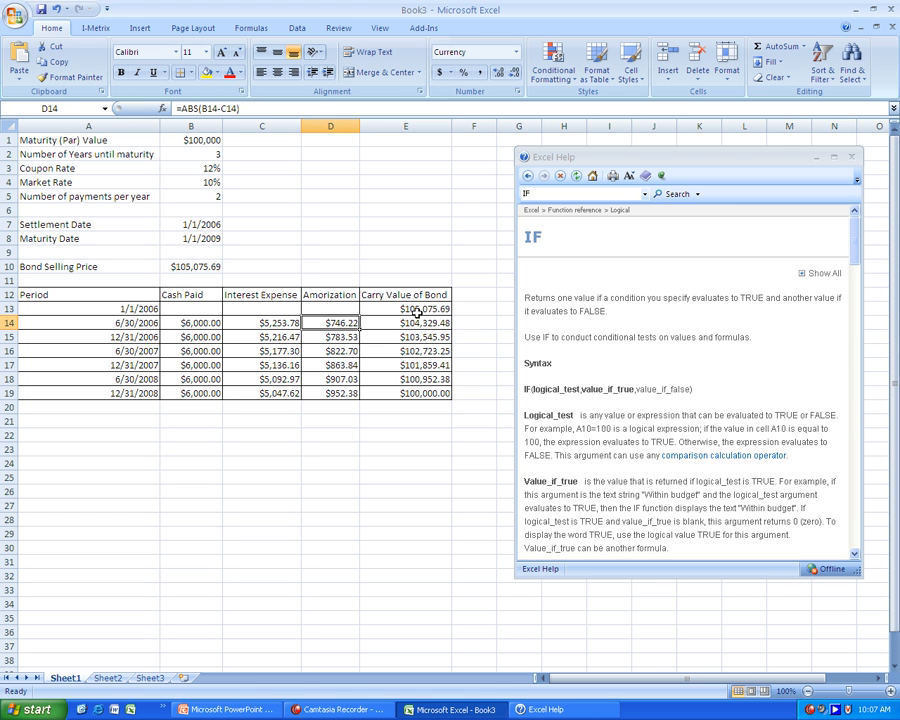
pyautogui.click(404, 322)
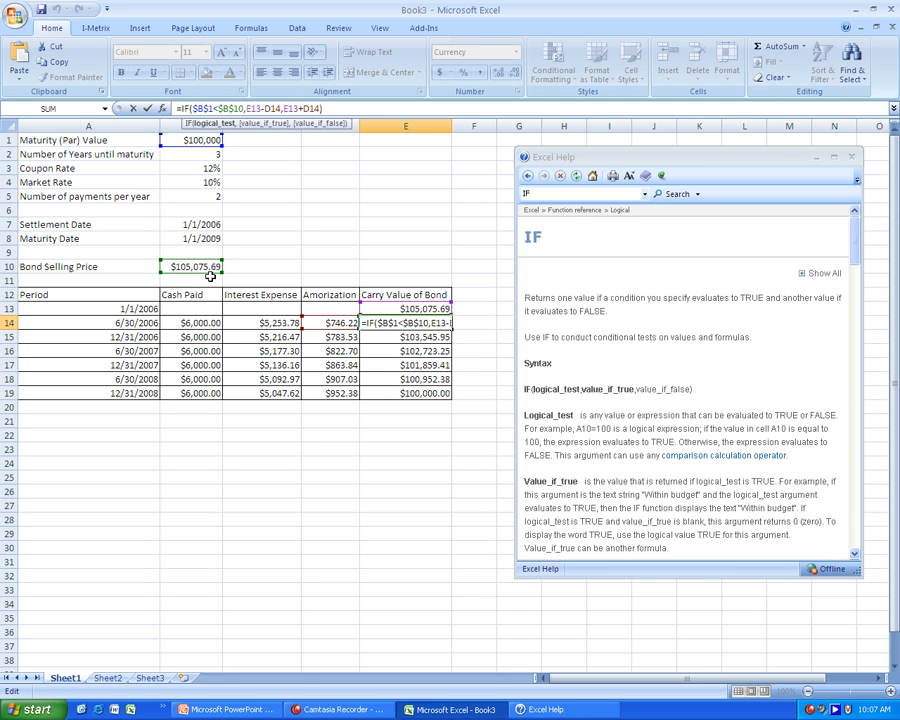
pyautogui.moveTo(272, 145)
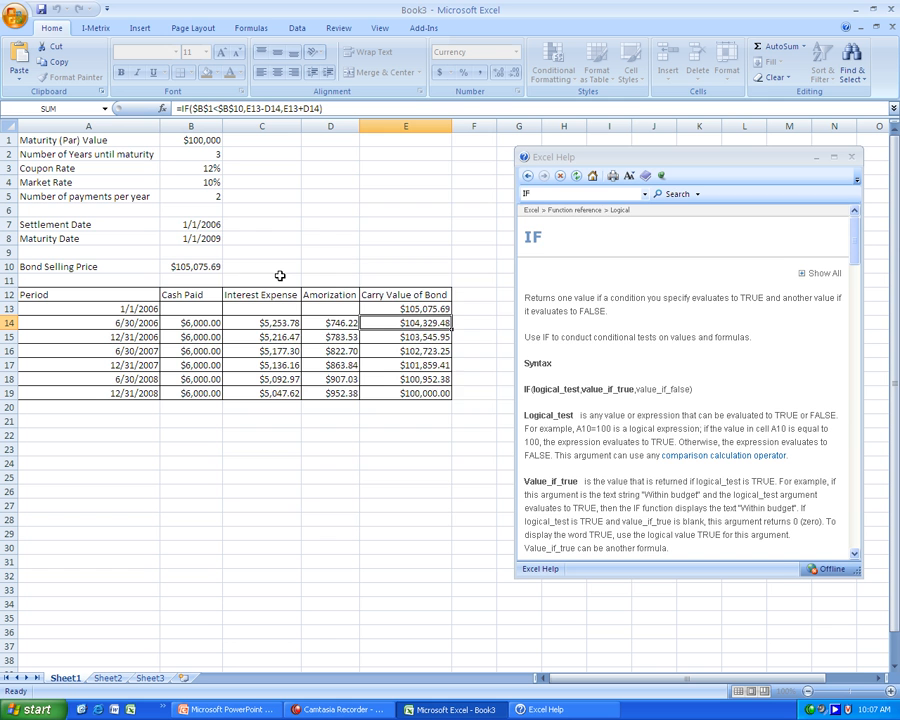
pyautogui.press('ctrl+s')
pyautogui.write('Bond Amortization Scghe')
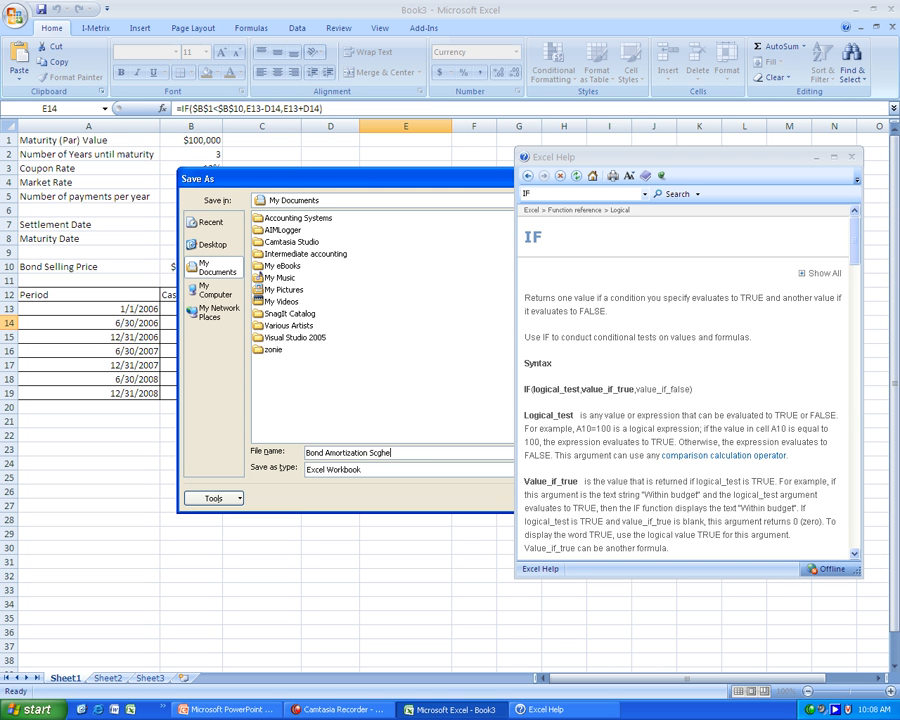
# Name the file 'Bond Amortization Scghedule' in the Save As dialog
pyautogui.write('dule')
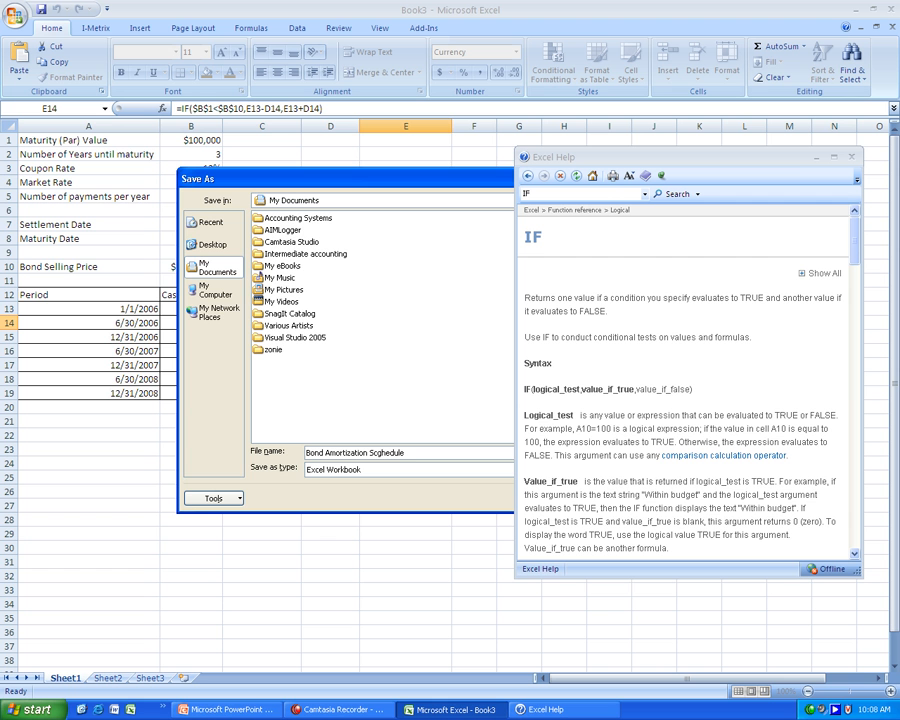